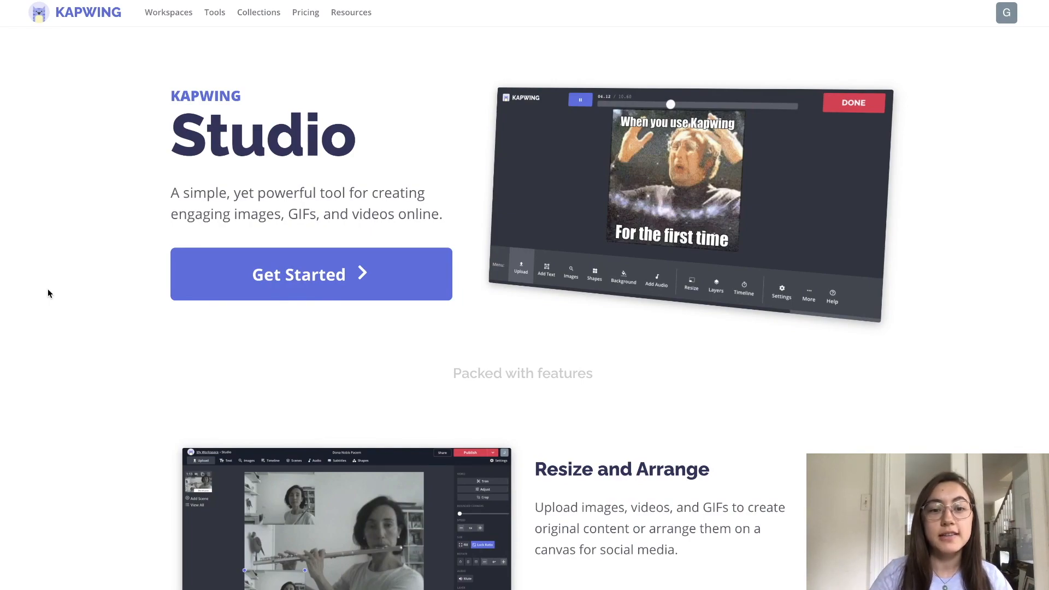
mouse_move(79, 350)
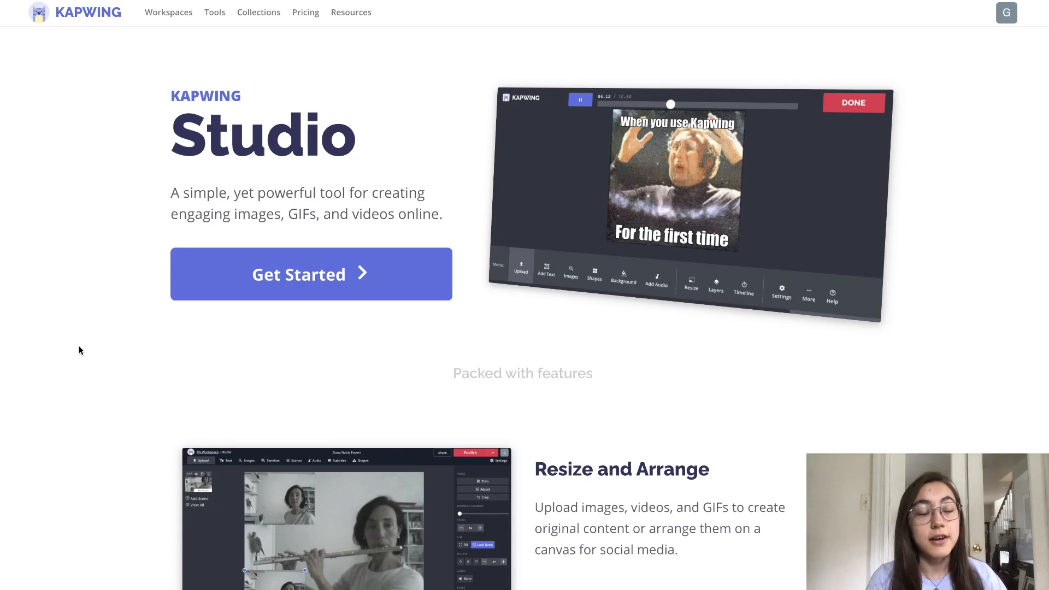
mouse_move(236, 282)
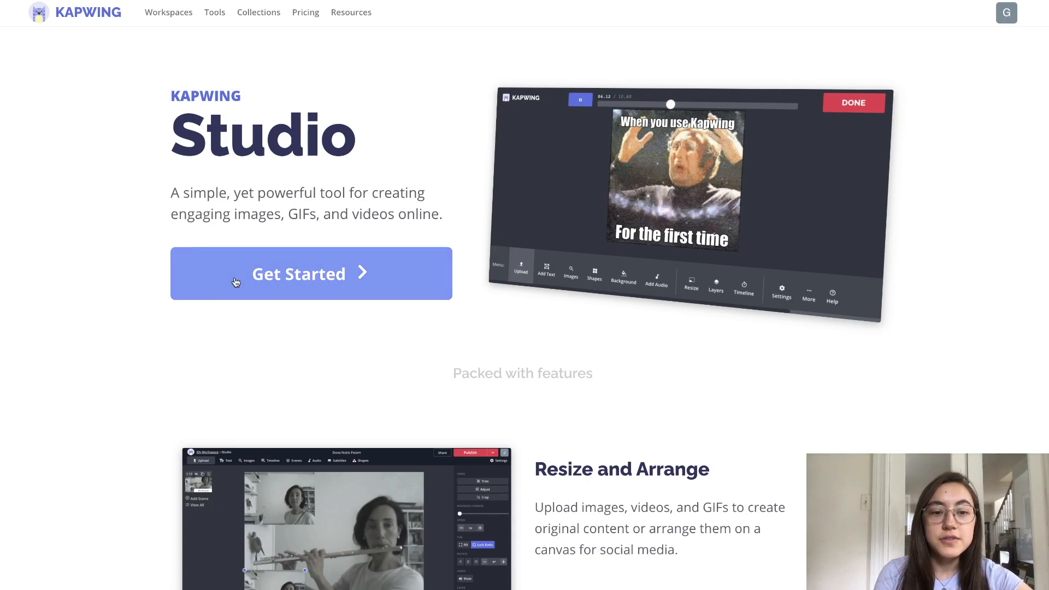
- Start a new Kapwing project from a blank canvas
left_click(310, 273)
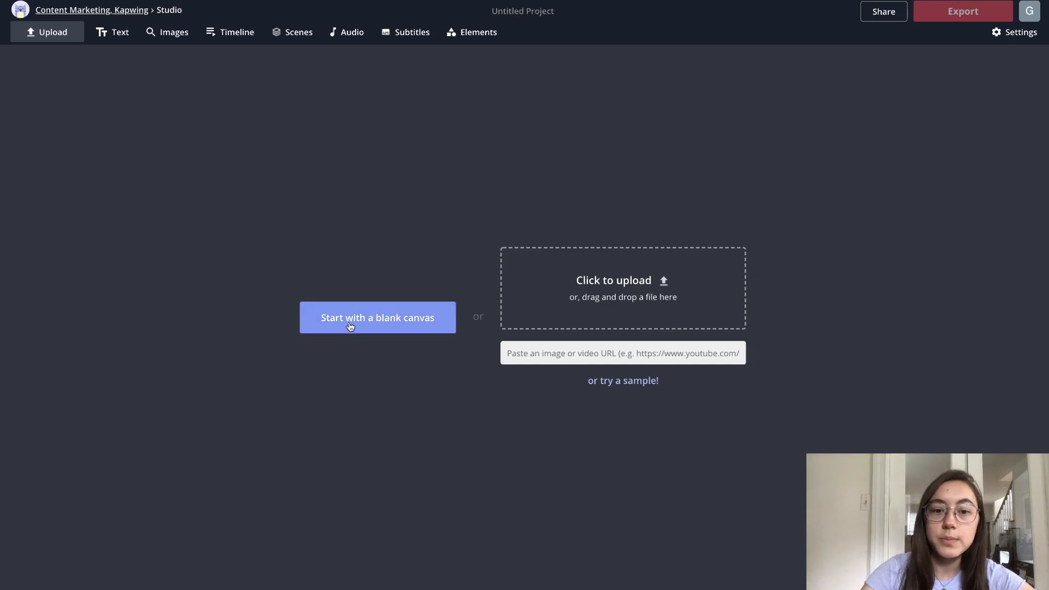
left_click(377, 317)
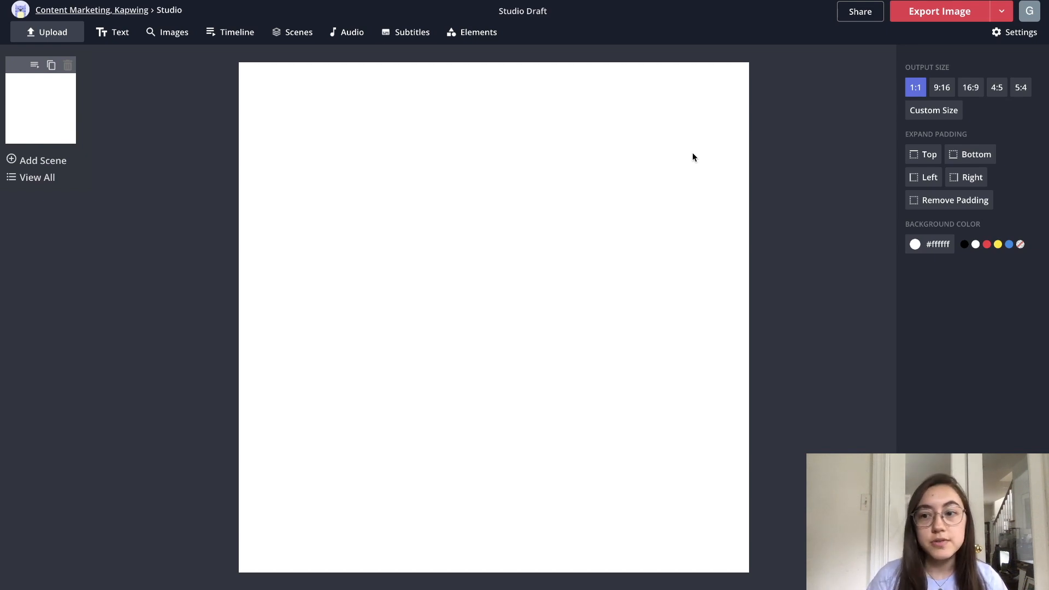
mouse_move(248, 178)
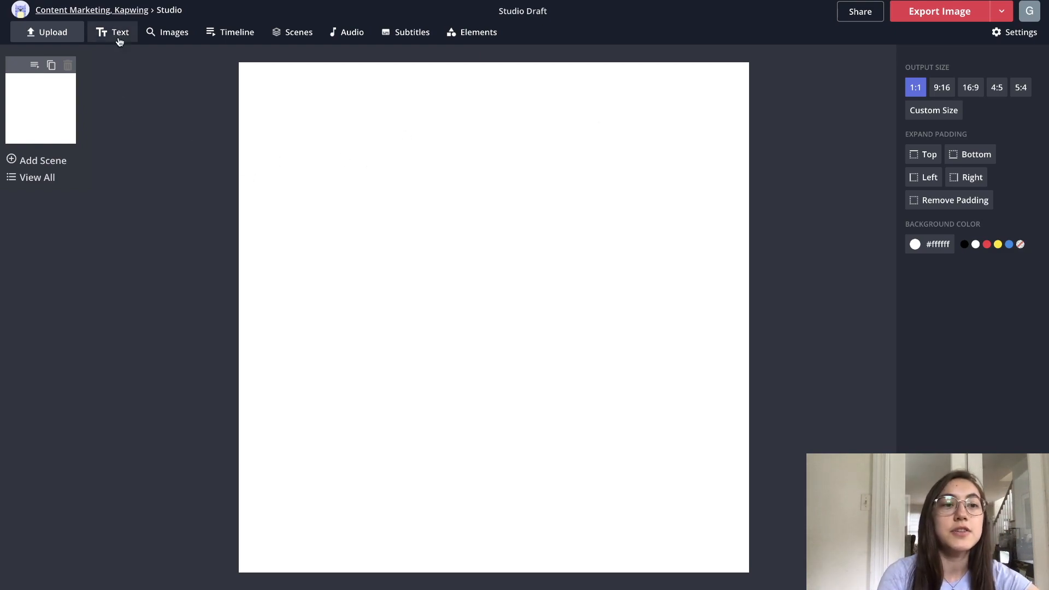
- Add a text box reading 'focus on right now.' and enlarge it to fill two lines
left_click(113, 31)
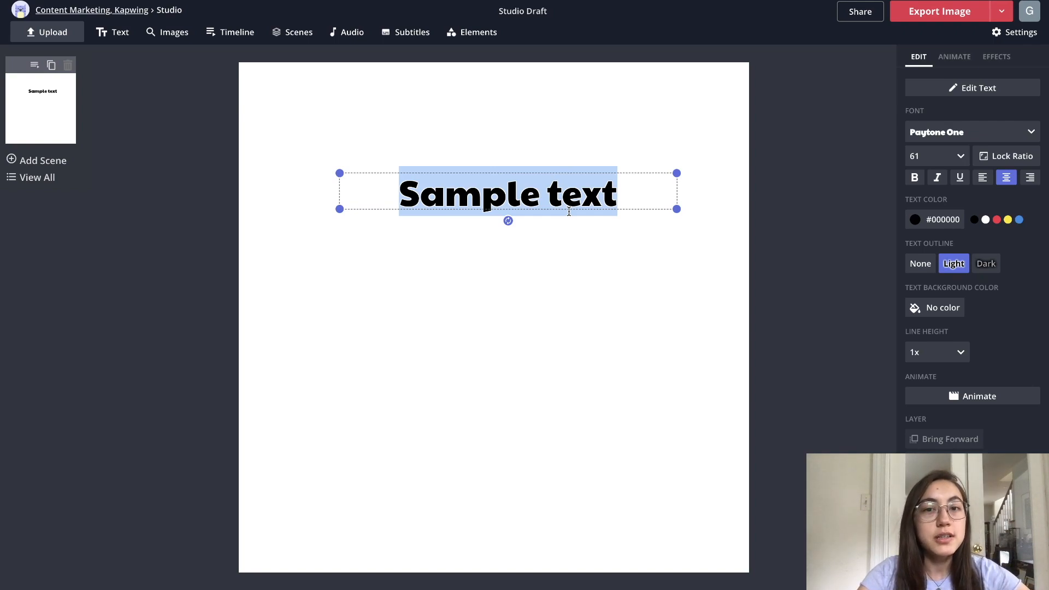
mouse_move(284, 196)
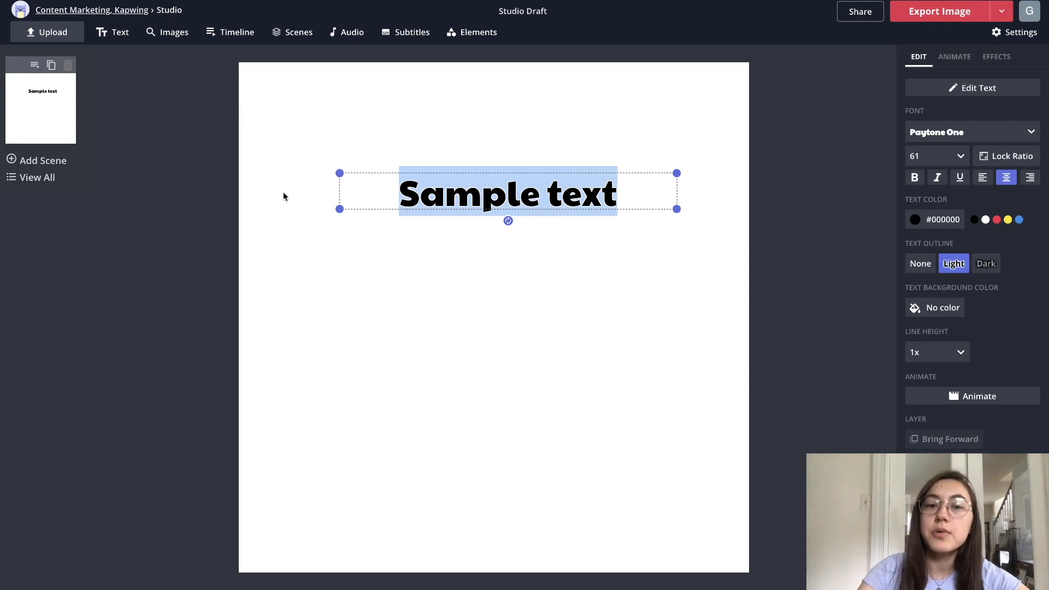
type("focus on right")
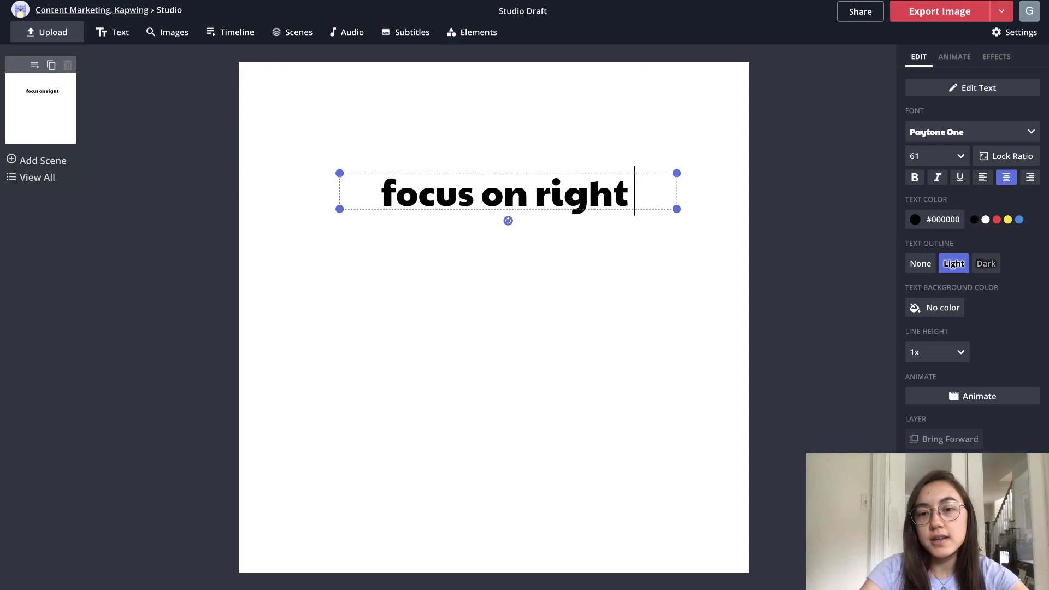
type("now.")
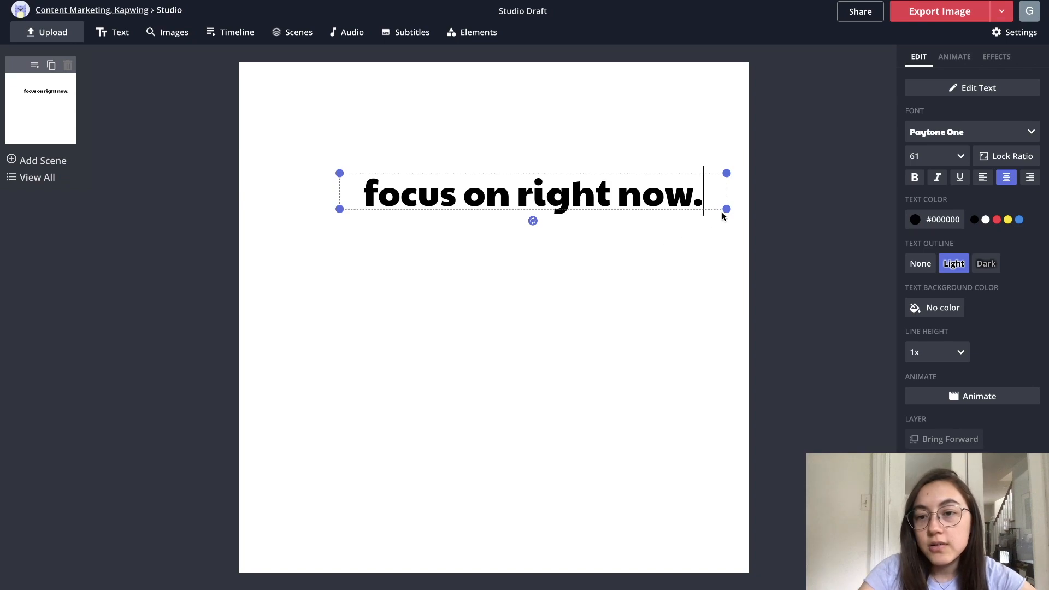
left_click_drag(727, 208, 663, 362)
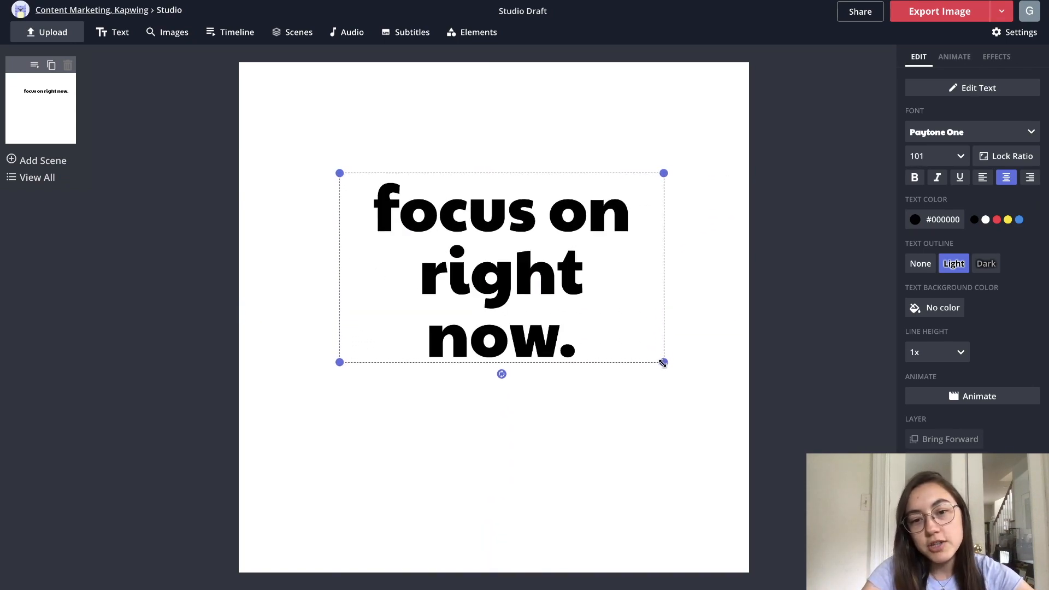
left_click_drag(664, 361, 729, 382)
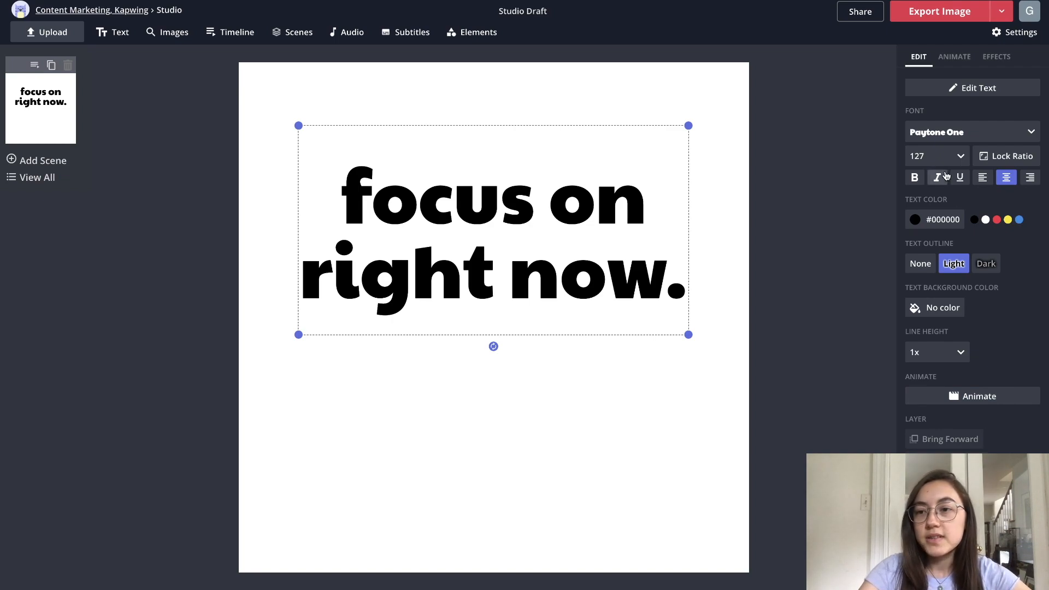
left_click(967, 131)
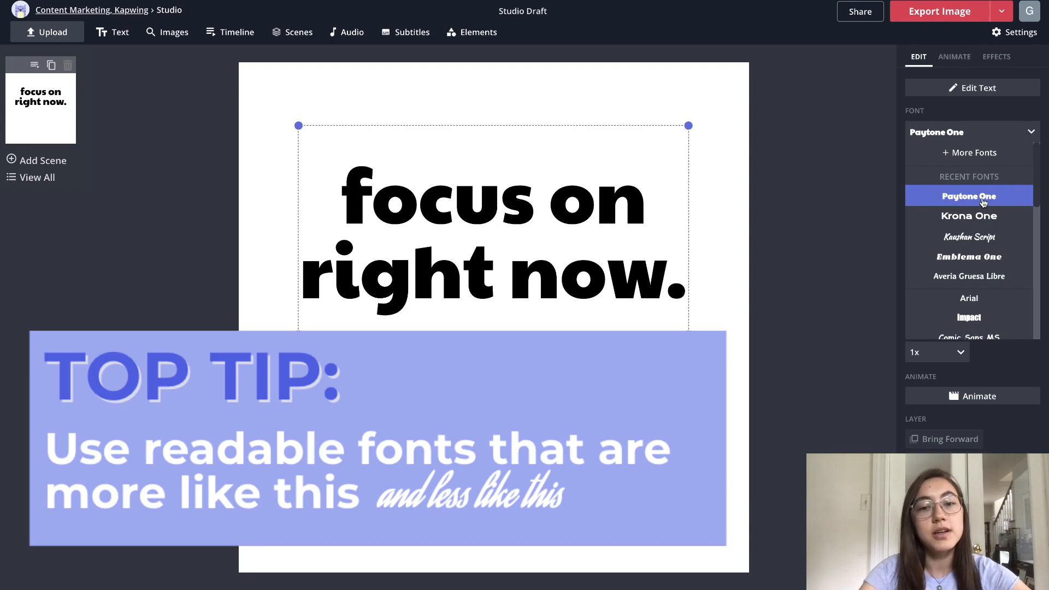
scroll("down", 3)
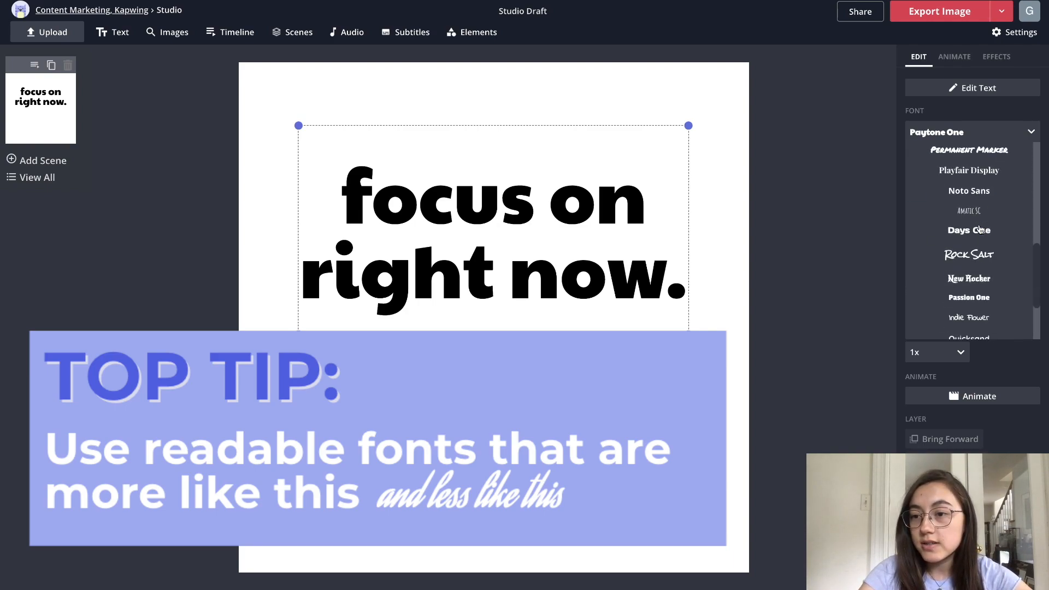
left_click(968, 132)
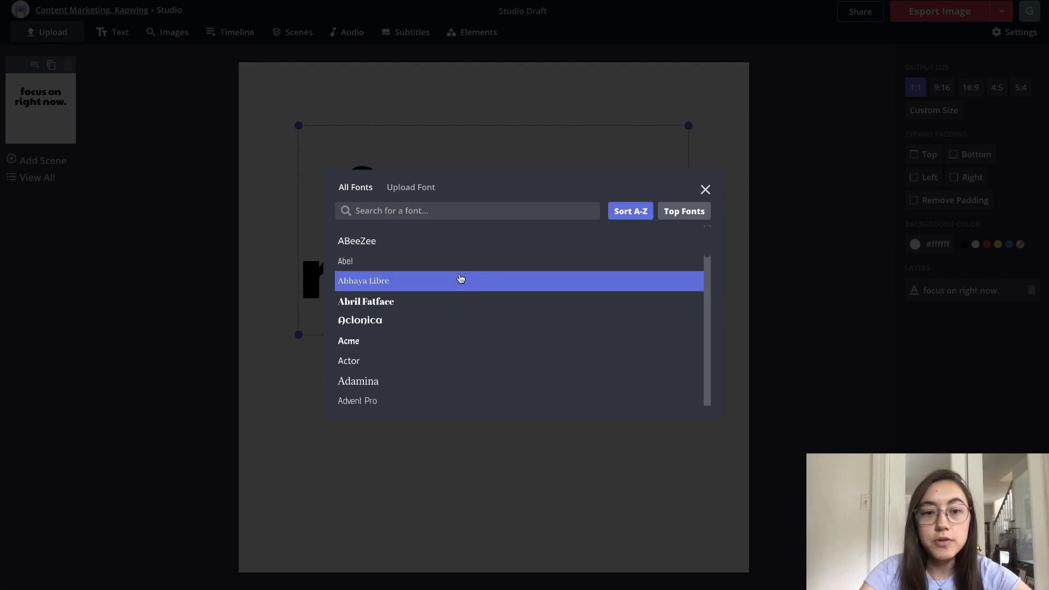
scroll("down", 3)
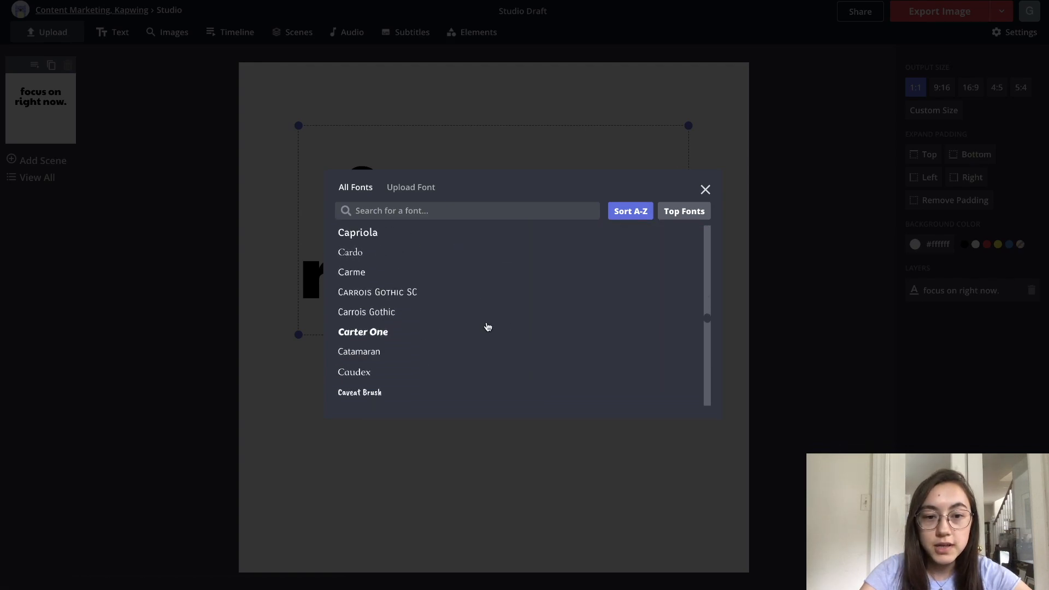
scroll("up", 3)
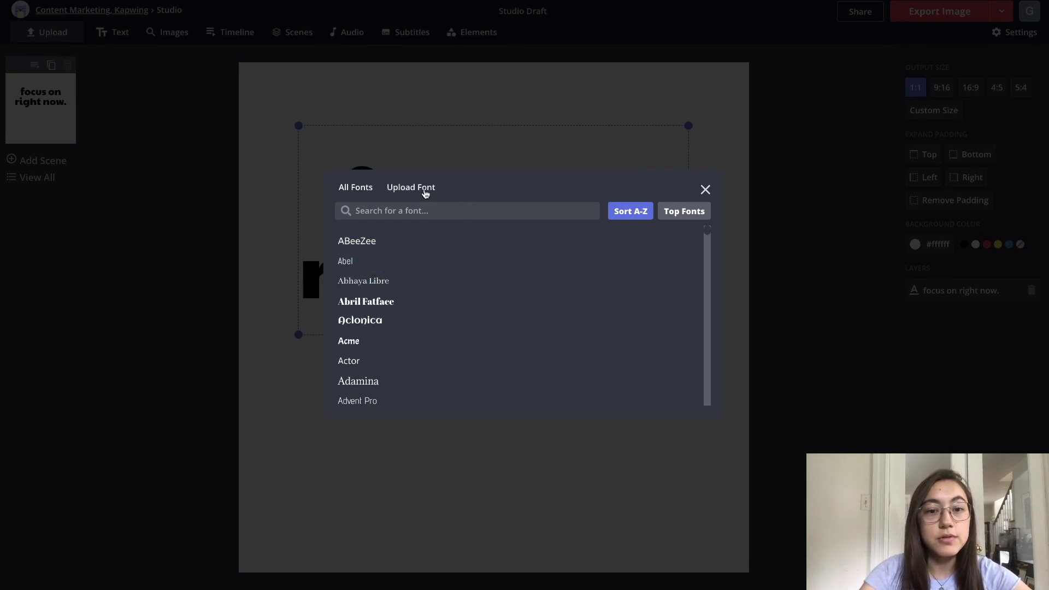
left_click(410, 187)
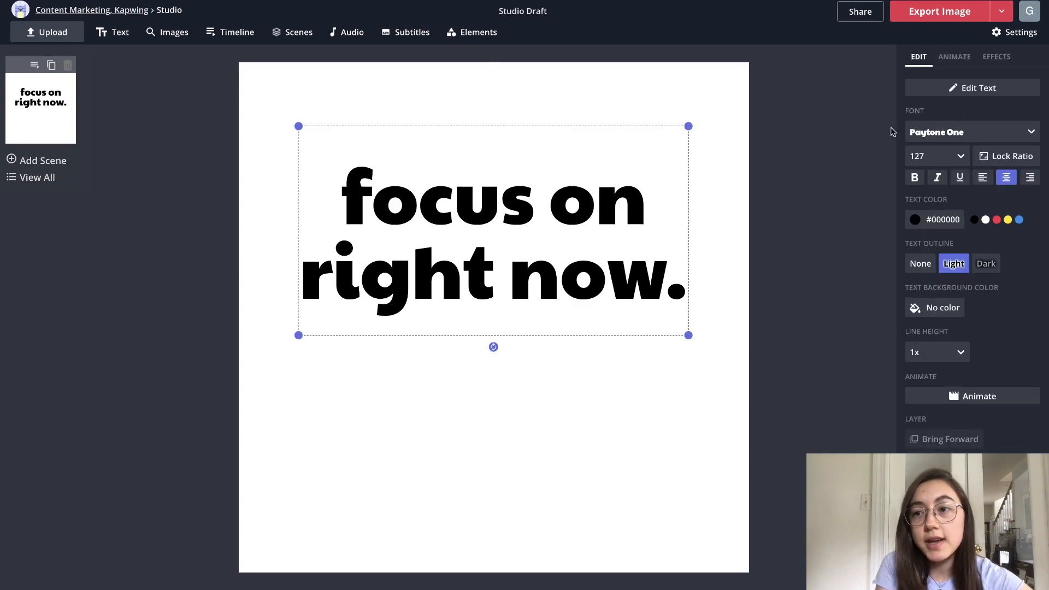
mouse_move(831, 136)
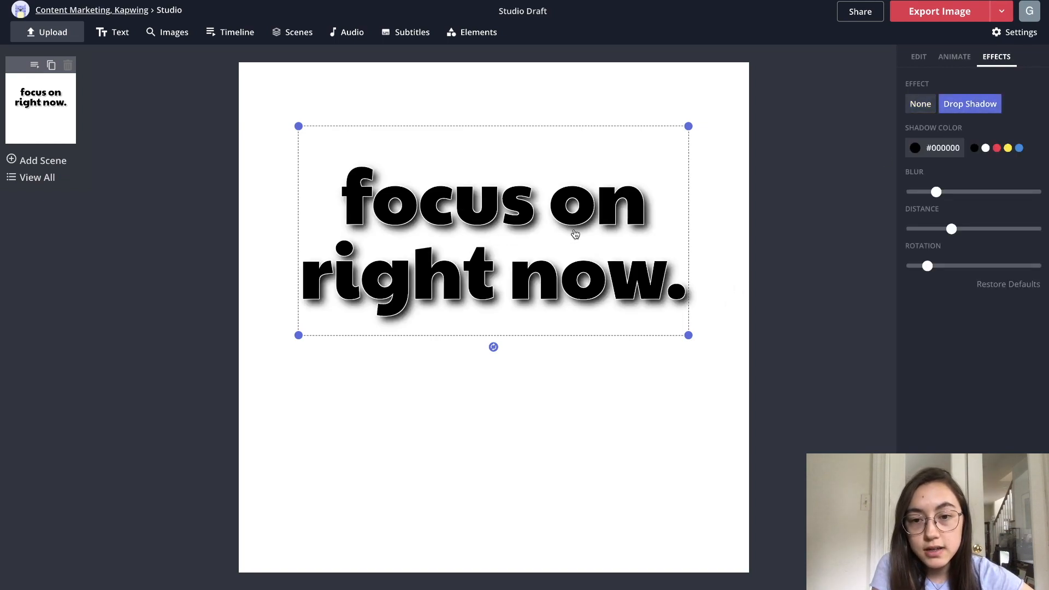
mouse_move(864, 280)
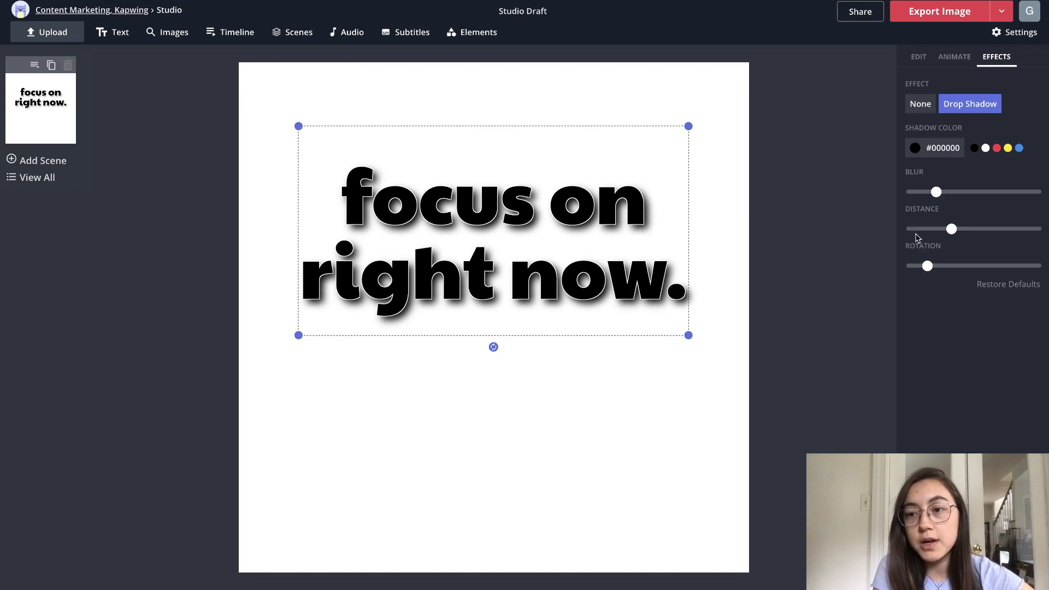
- Set the drop shadow's blur to zero and shorten its offset distance
left_click_drag(936, 192, 986, 193)
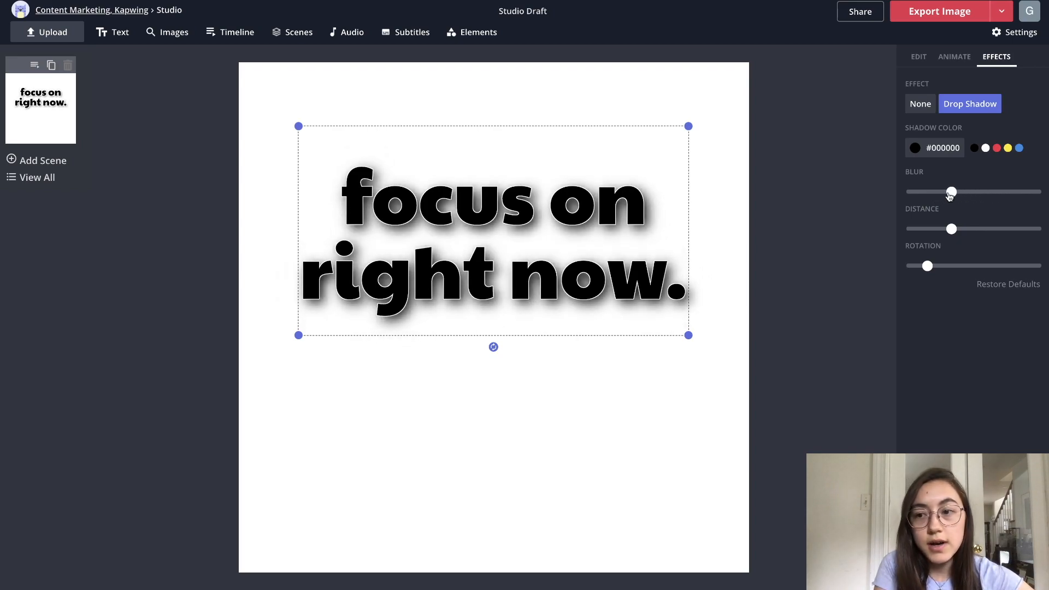
left_click_drag(952, 192, 911, 192)
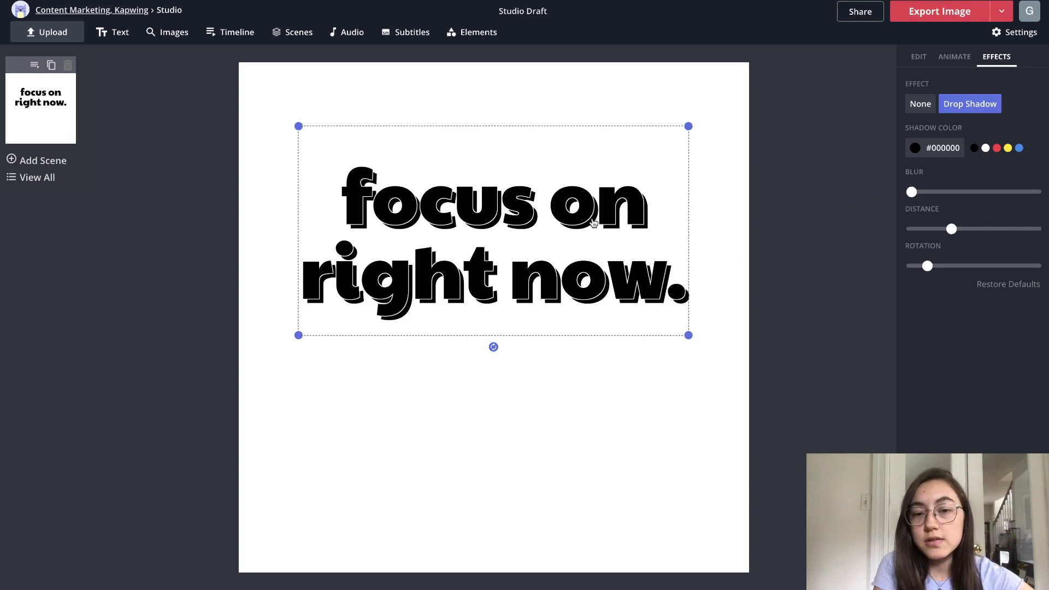
mouse_move(648, 221)
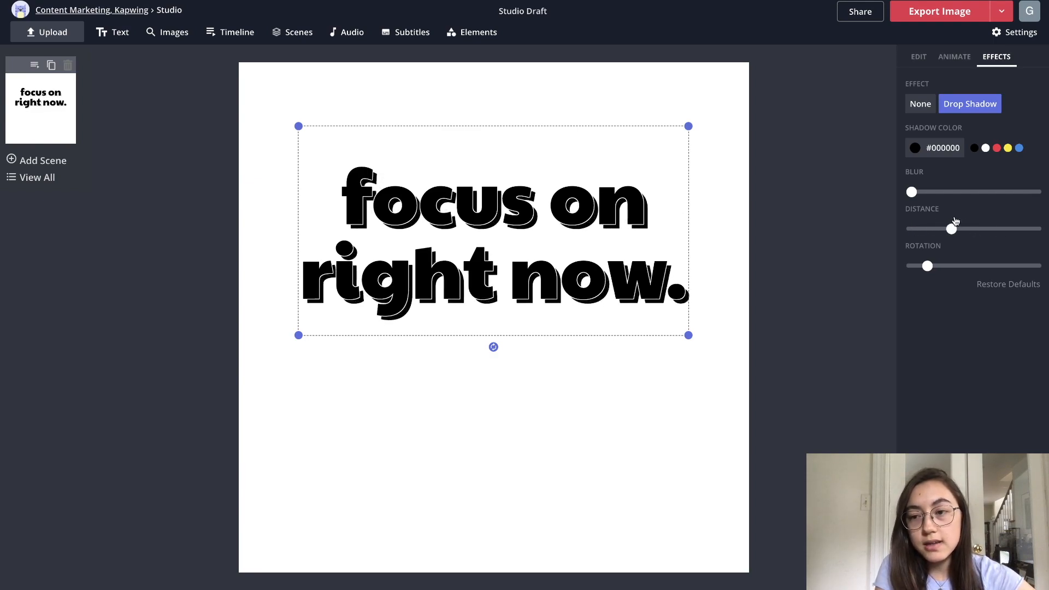
left_click_drag(952, 229, 933, 229)
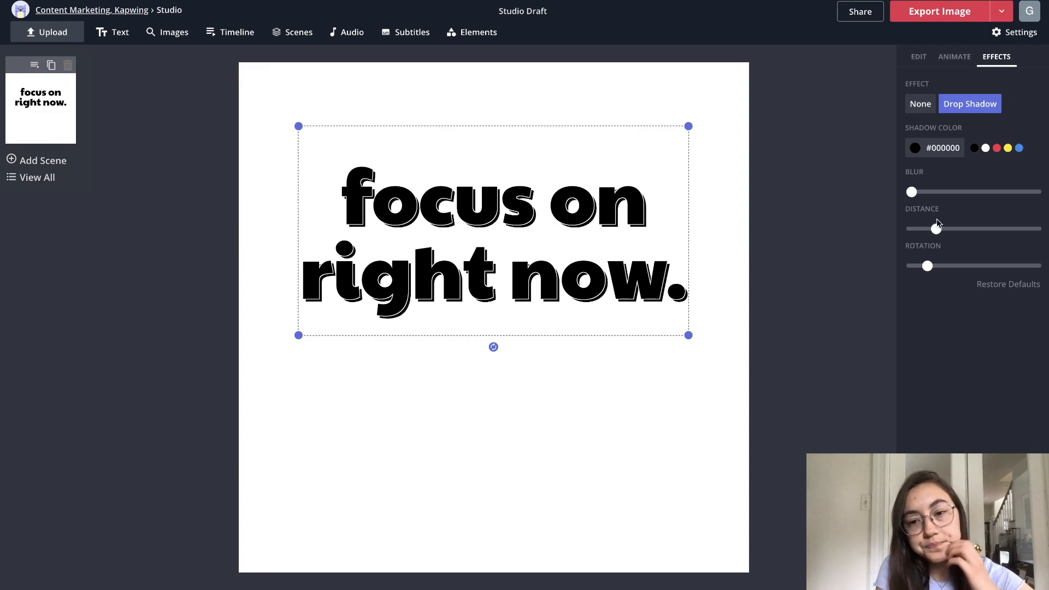
left_click_drag(908, 228, 937, 229)
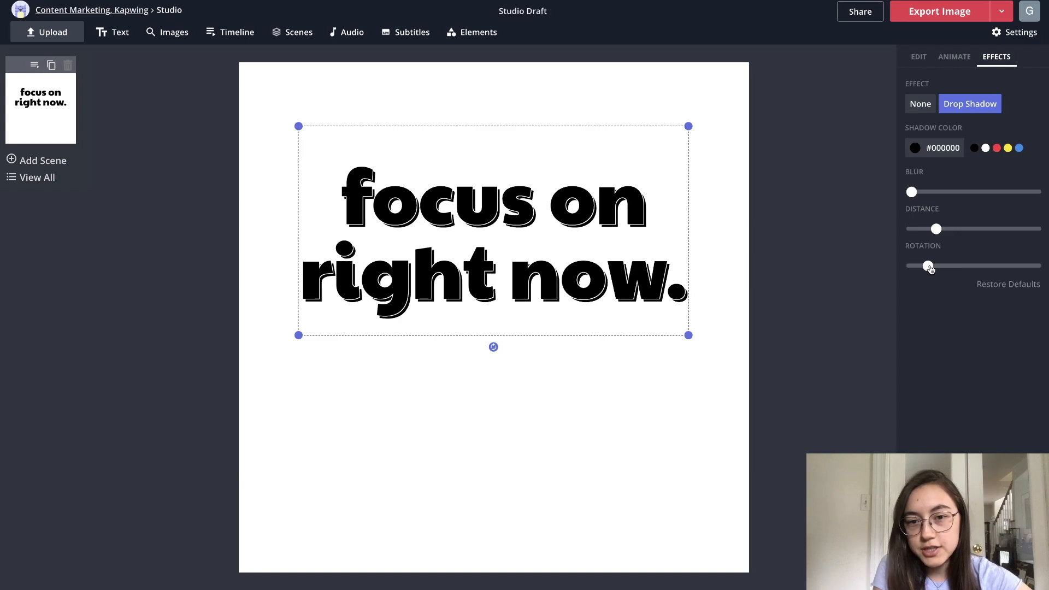
- Fine-tune the shadow's angle and colour the shadow yellow
left_click_drag(928, 266, 913, 266)
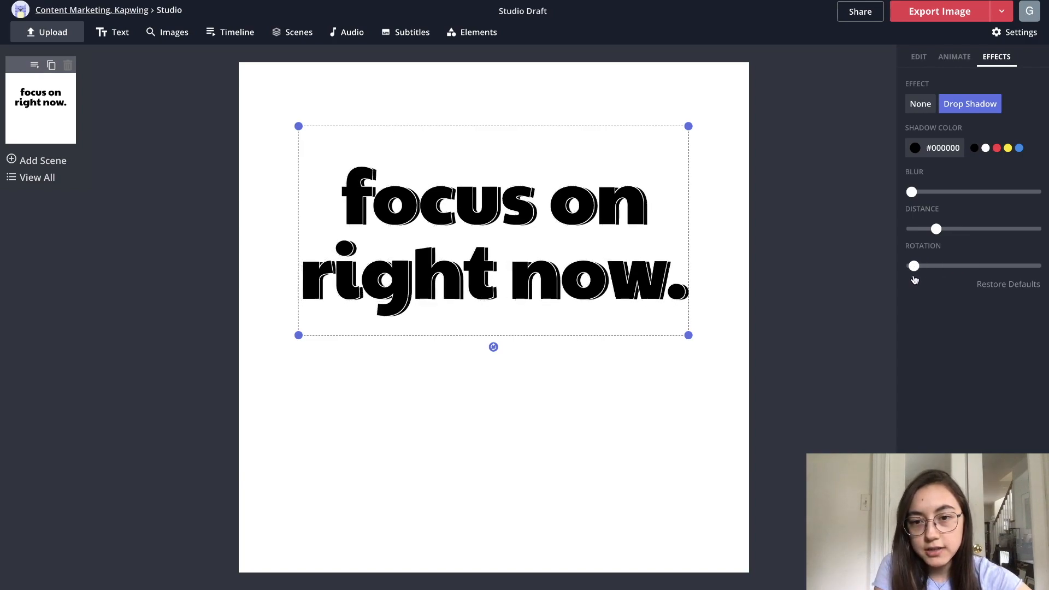
left_click_drag(914, 266, 938, 266)
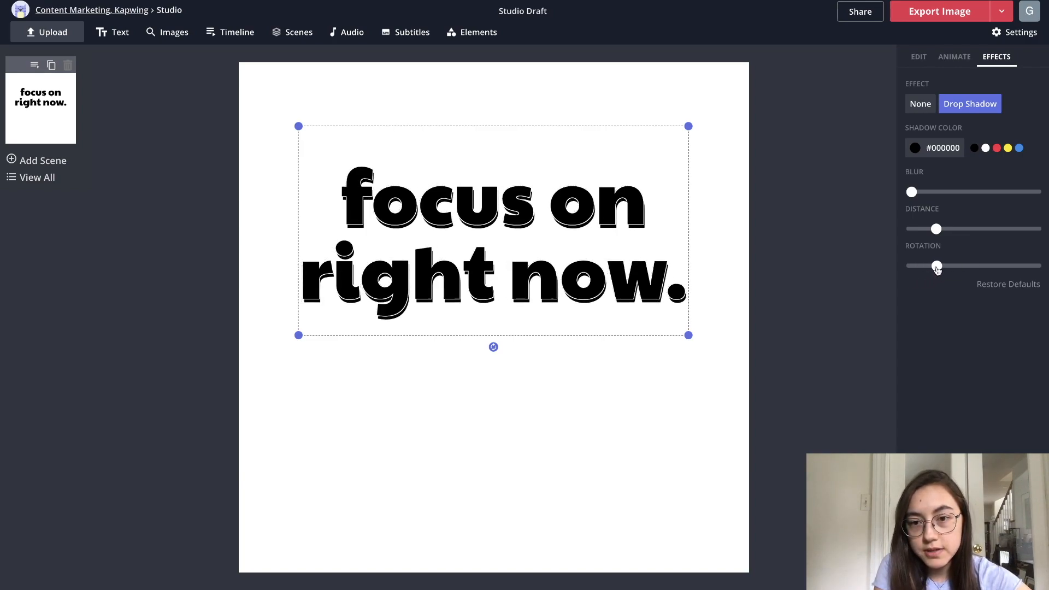
left_click_drag(936, 265, 929, 265)
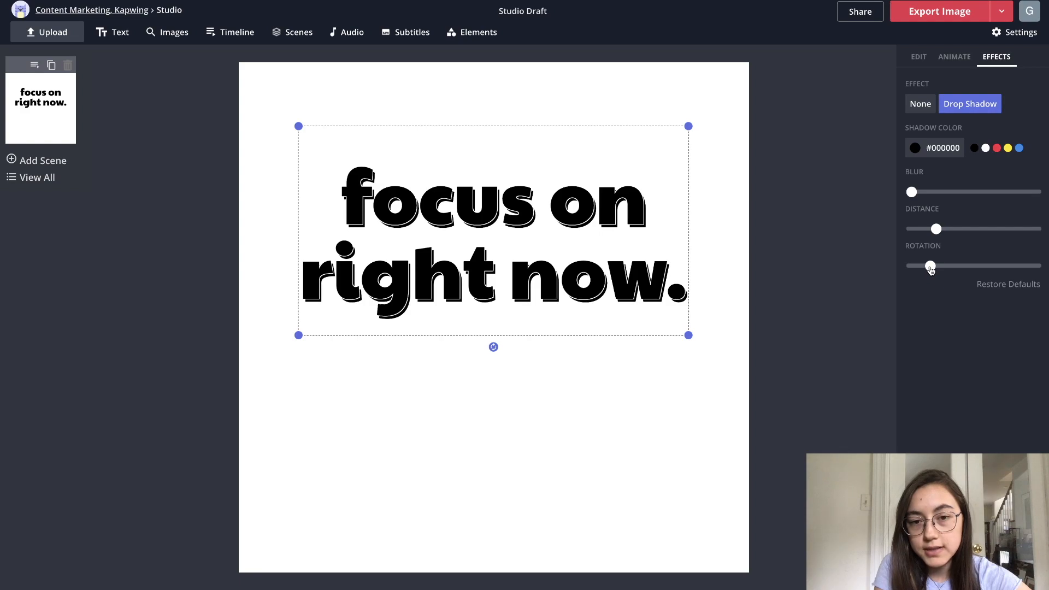
left_click_drag(930, 265, 936, 265)
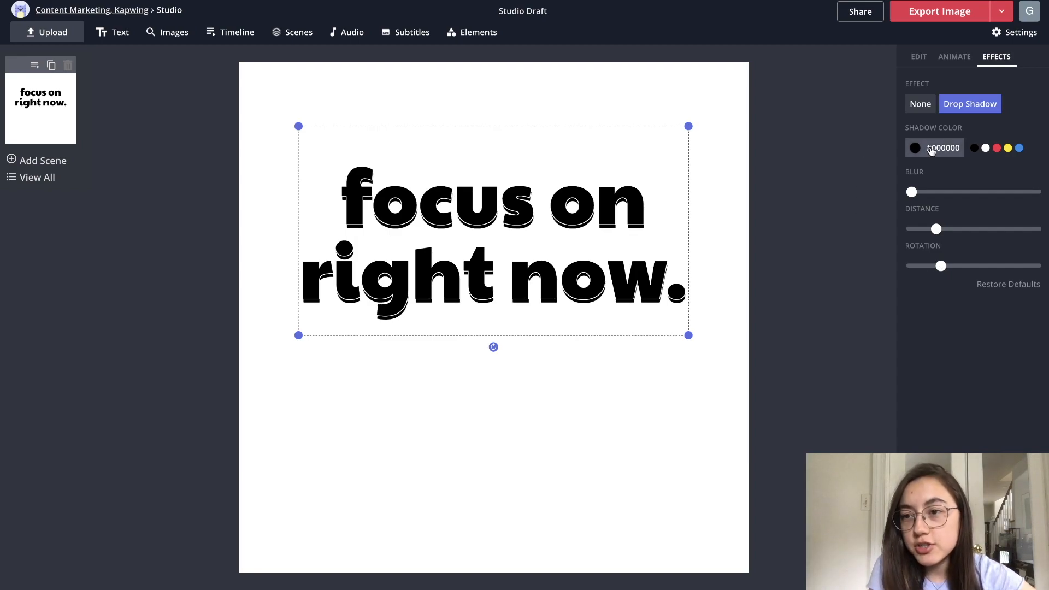
left_click(914, 147)
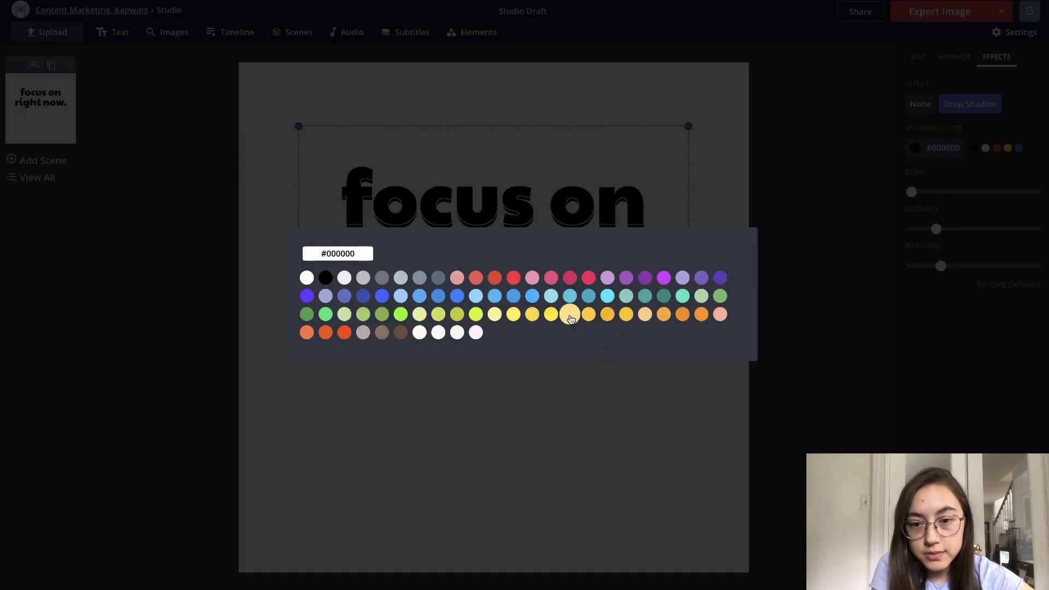
left_click(569, 314)
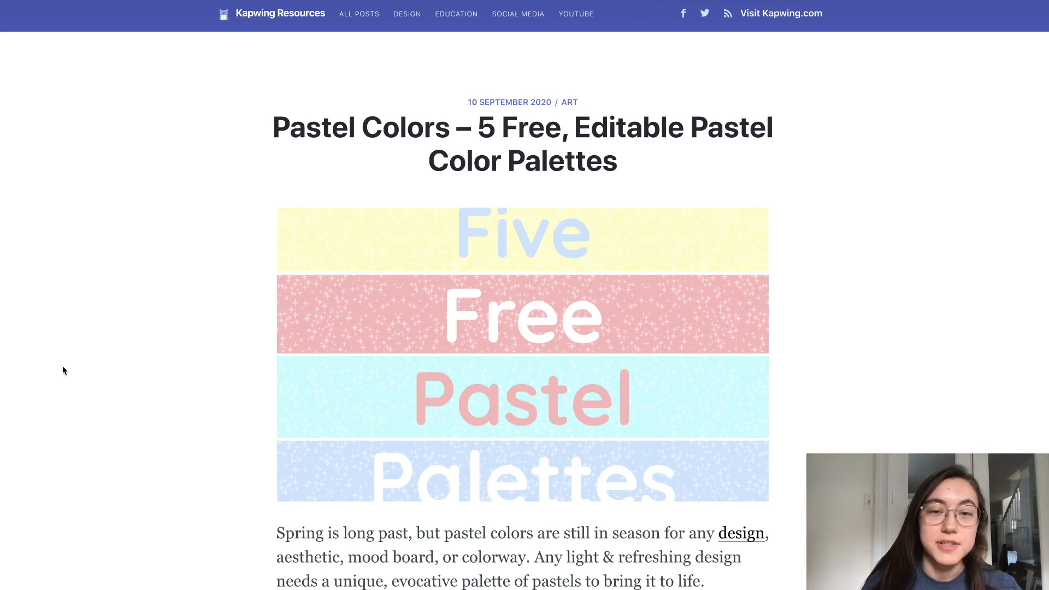
- Scroll to Pastel Palette #4 in the article and open its template in Studio
scroll("down", 3)
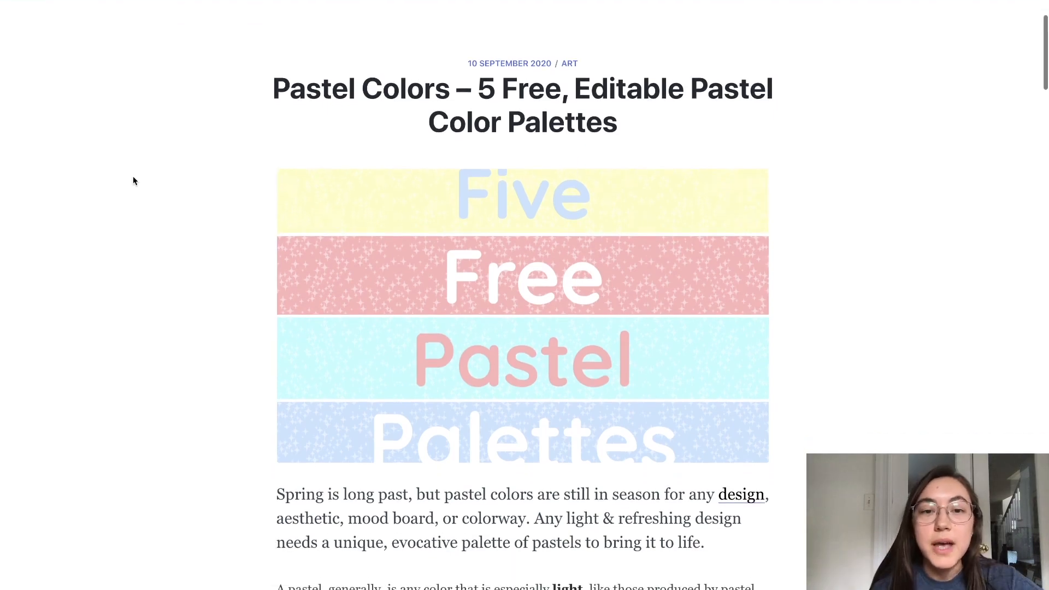
scroll("down", 3)
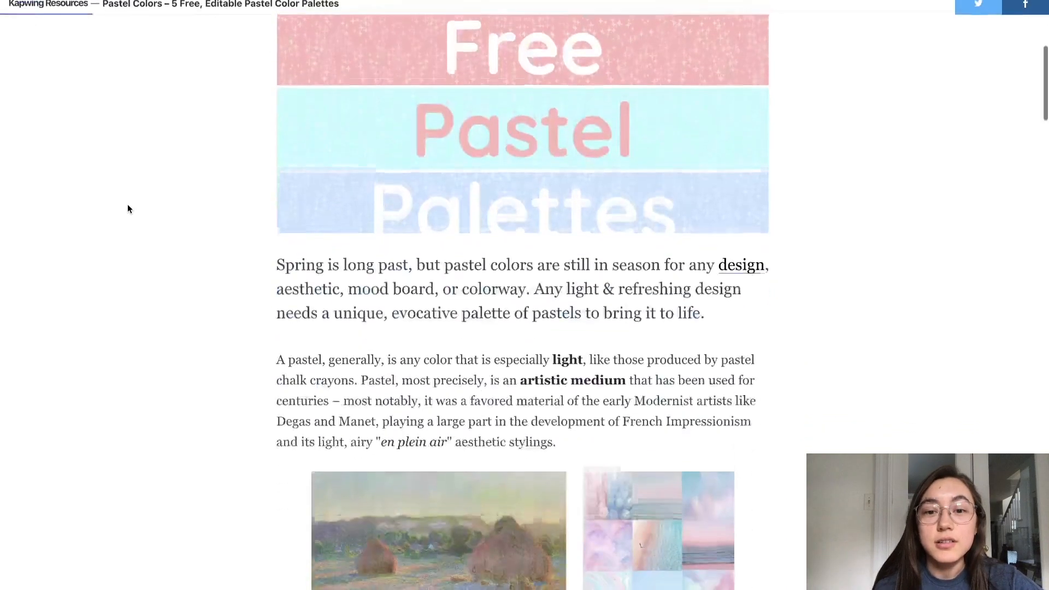
scroll("down", 3)
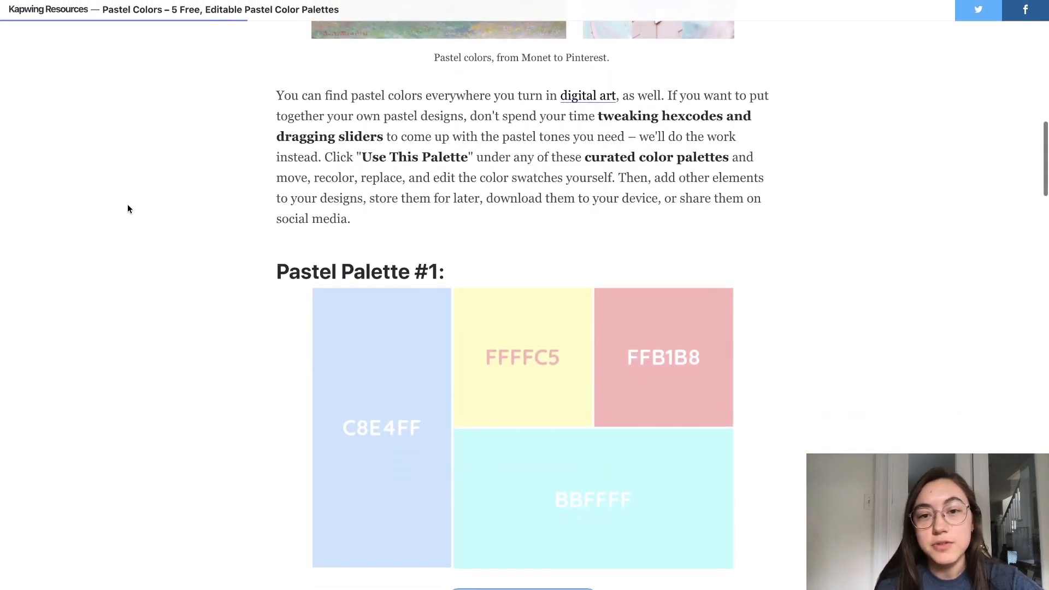
scroll("down", 3)
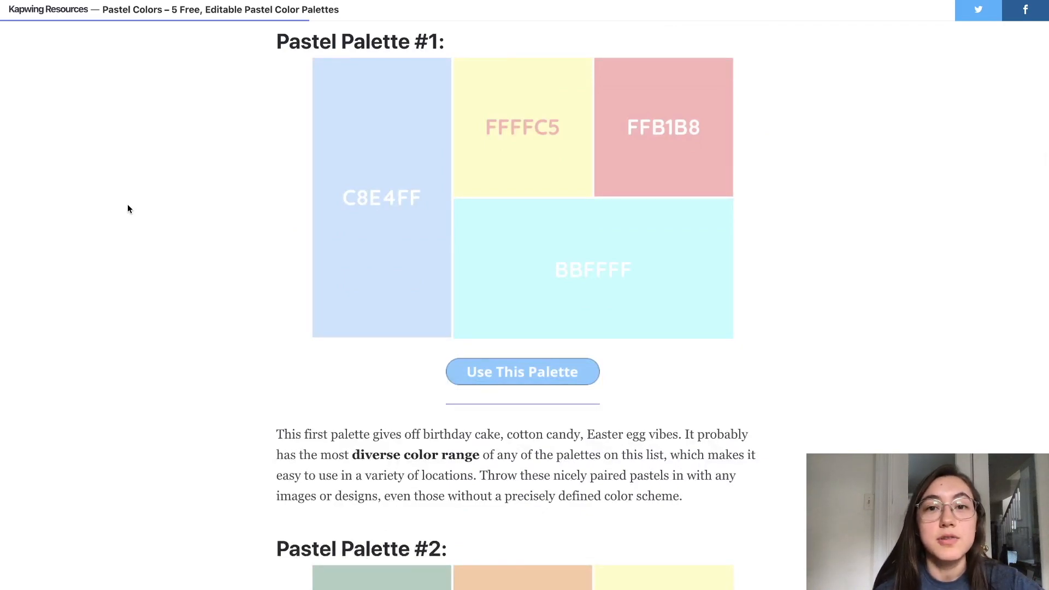
scroll("down", 3)
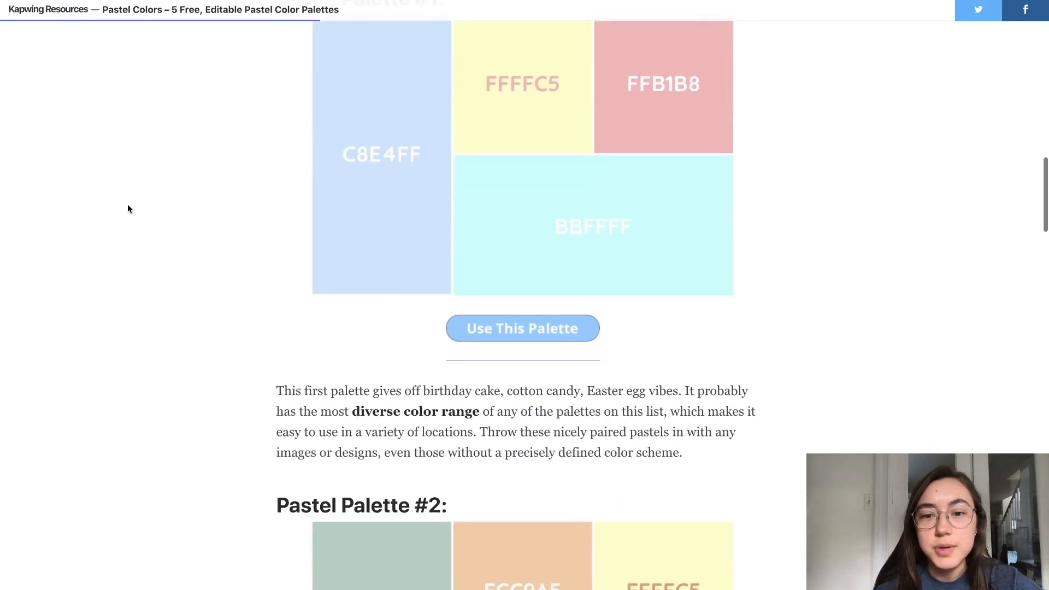
scroll("down", 3)
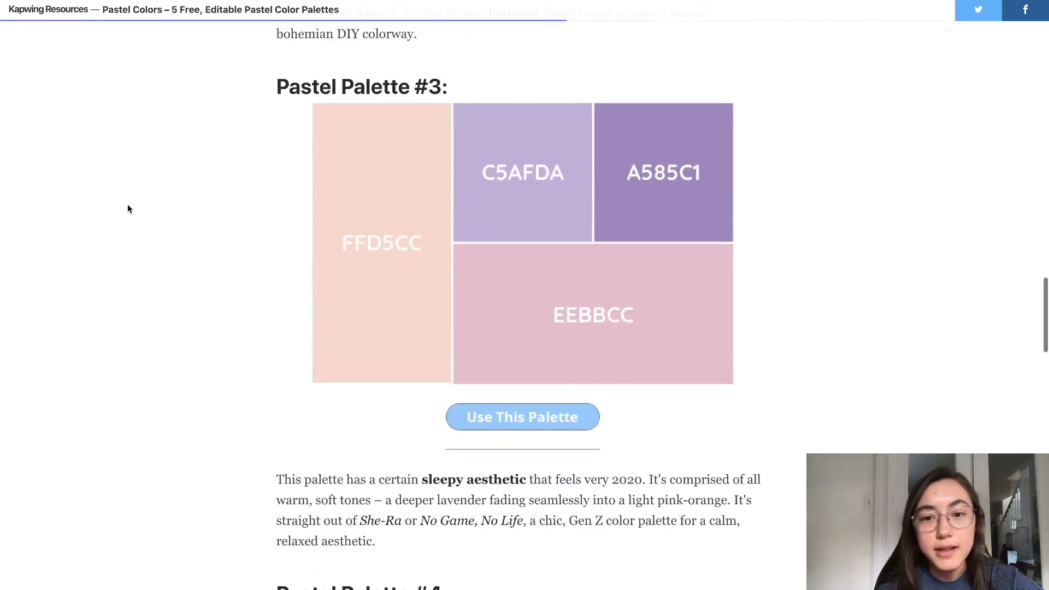
mouse_move(640, 199)
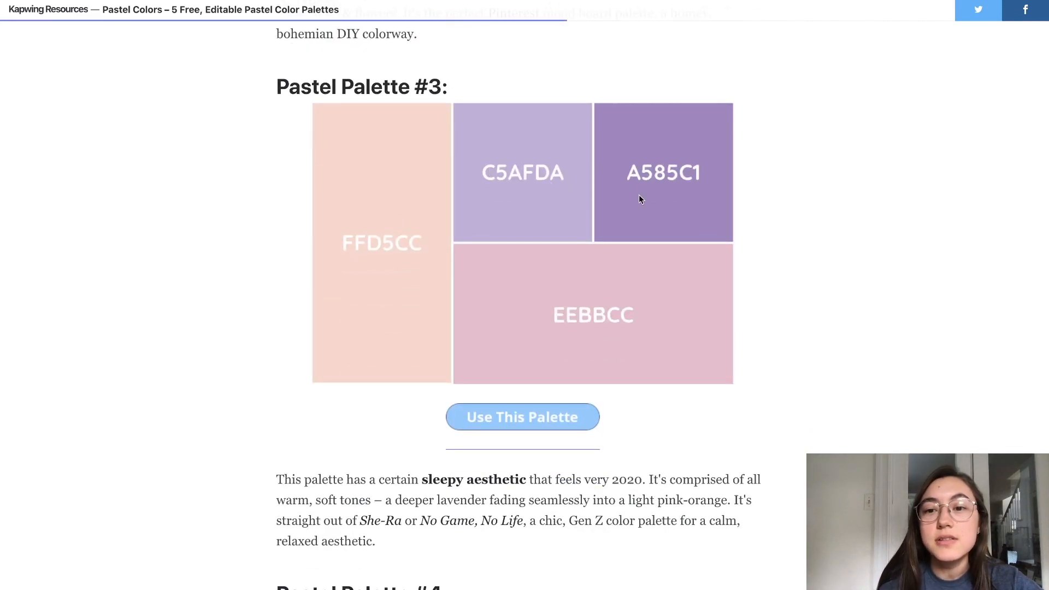
mouse_move(221, 232)
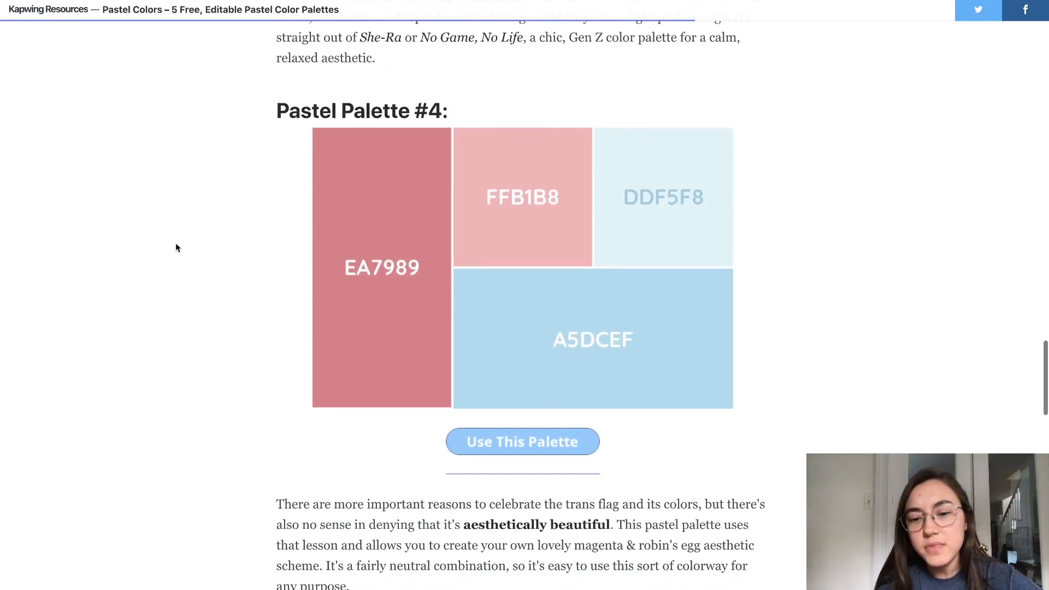
scroll("down", 3)
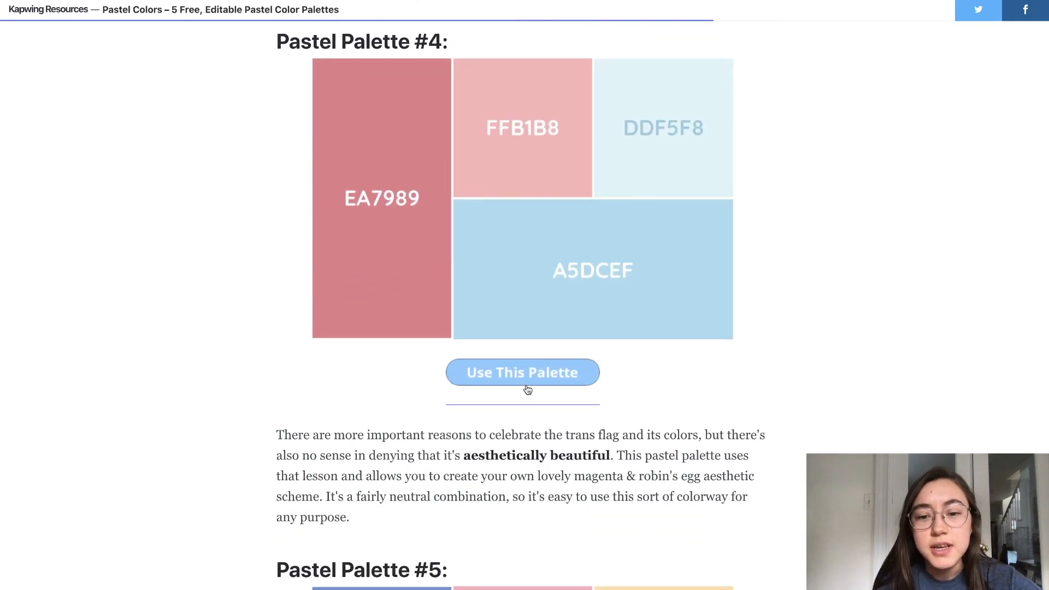
left_click(522, 372)
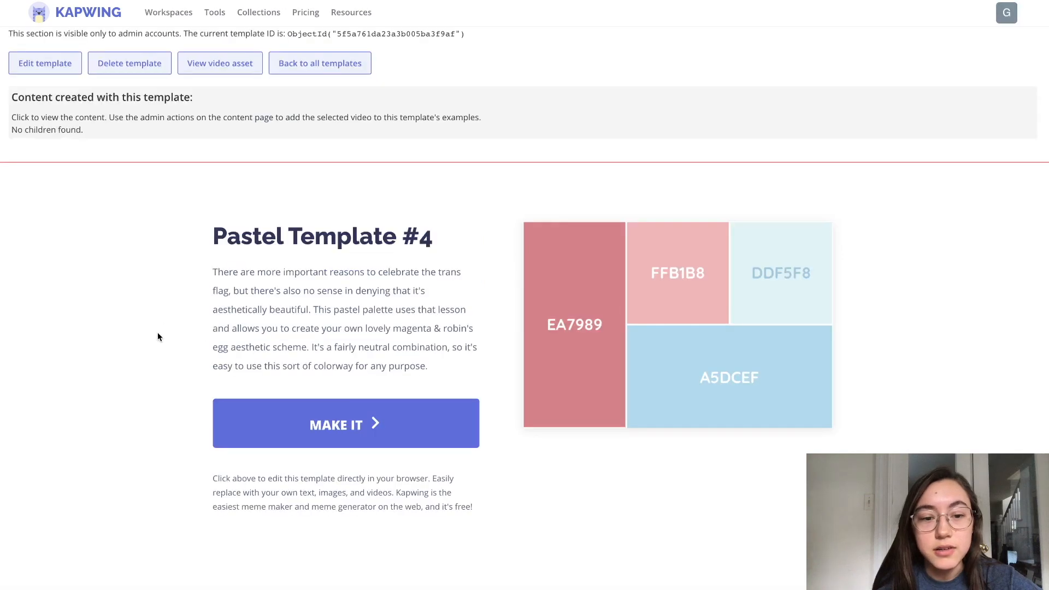
left_click(345, 423)
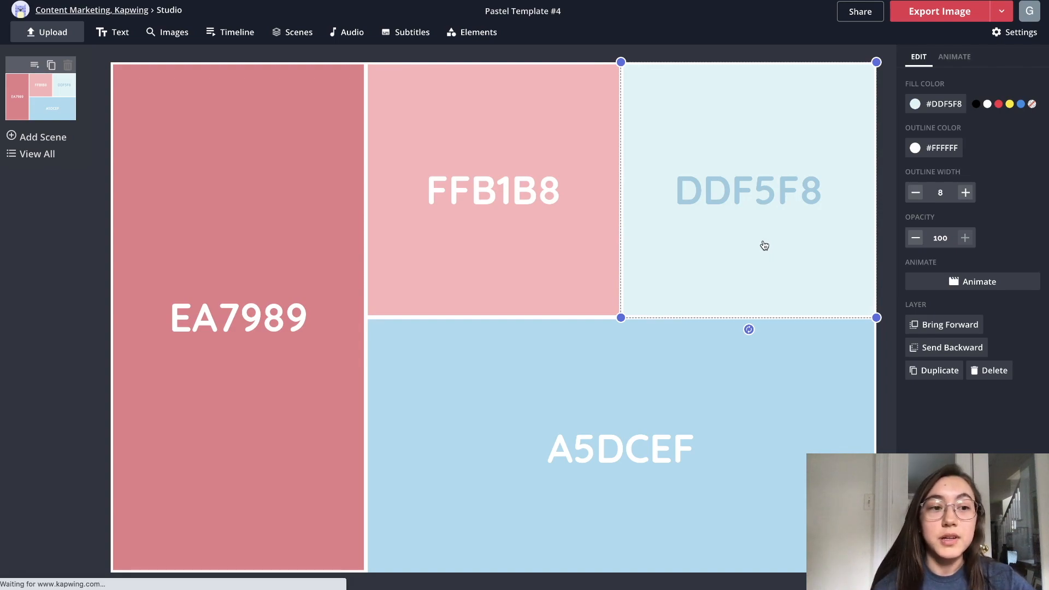
mouse_move(748, 52)
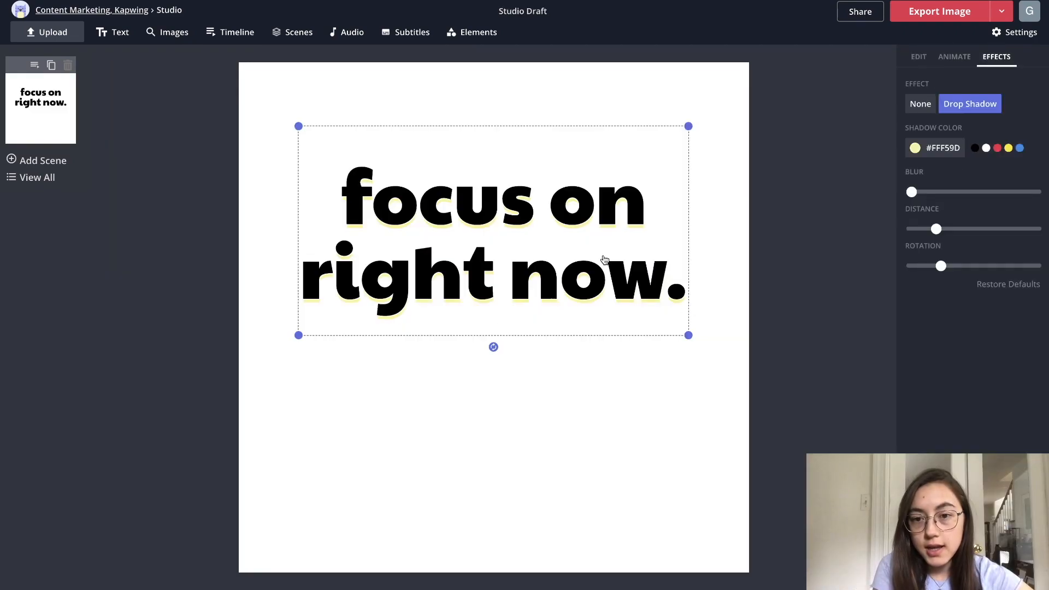
- Colour the text teal #36C2BF, set Text Outline to None, and deselect it
left_click(918, 56)
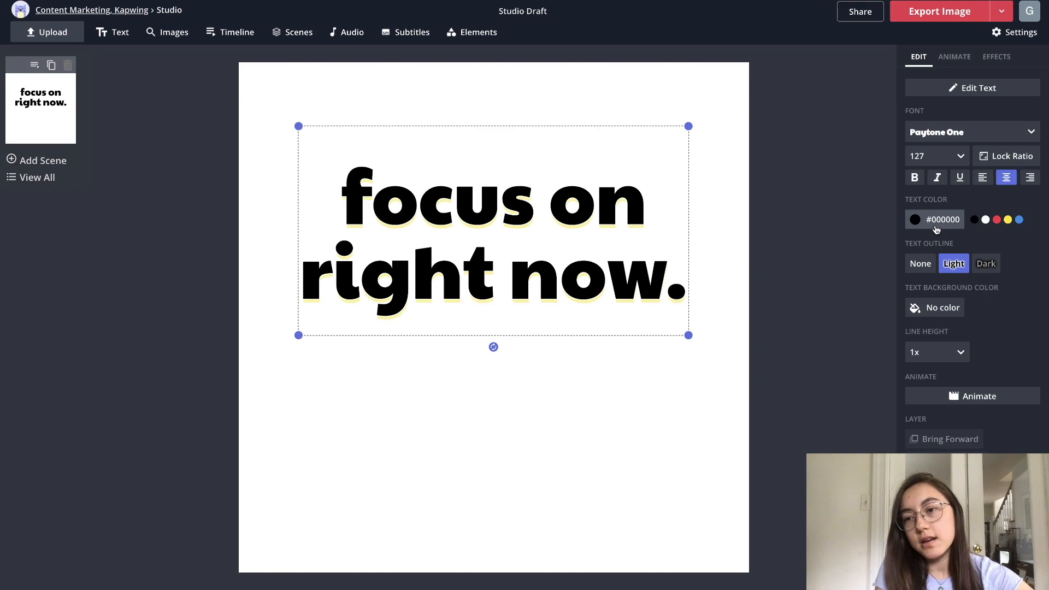
left_click(914, 219)
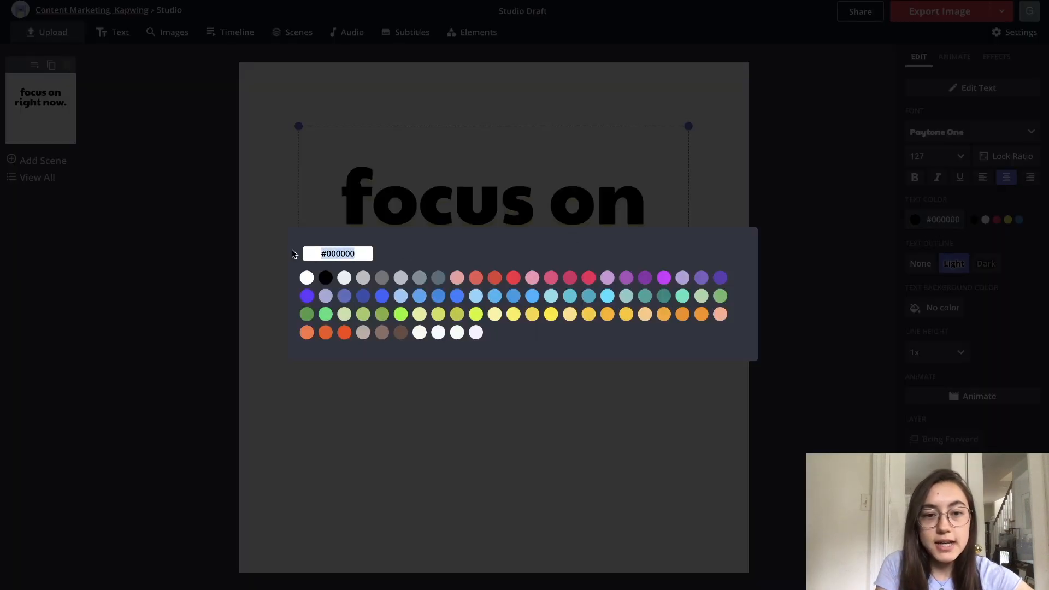
type("36C2BF")
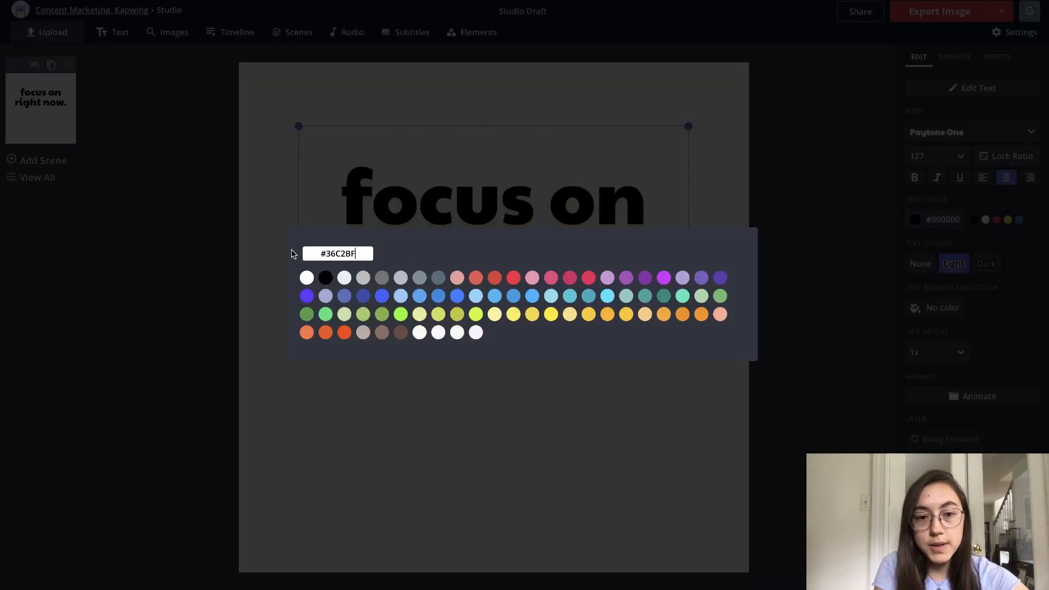
mouse_move(597, 400)
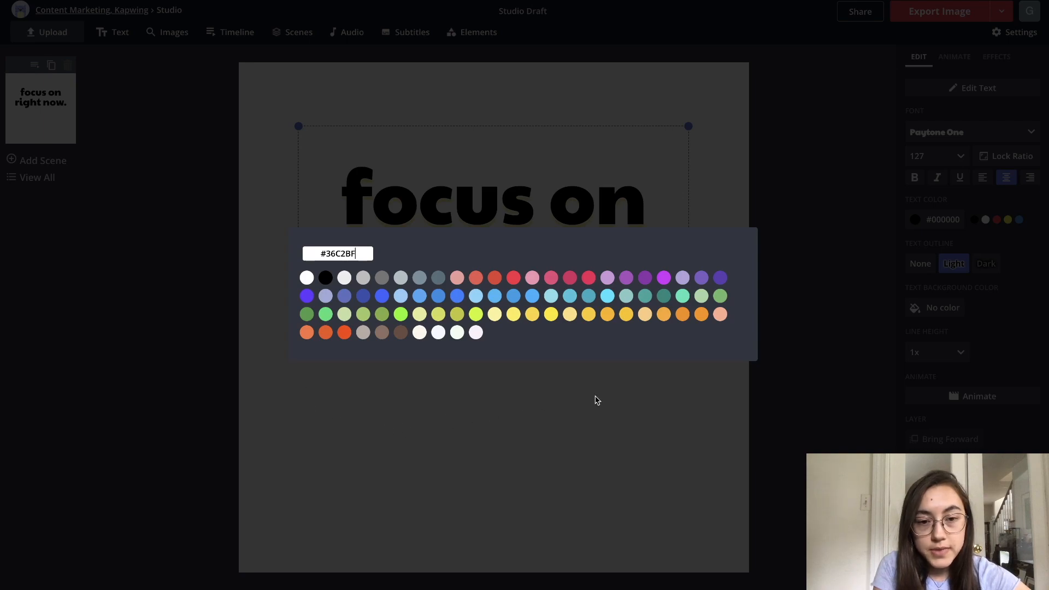
left_click(985, 263)
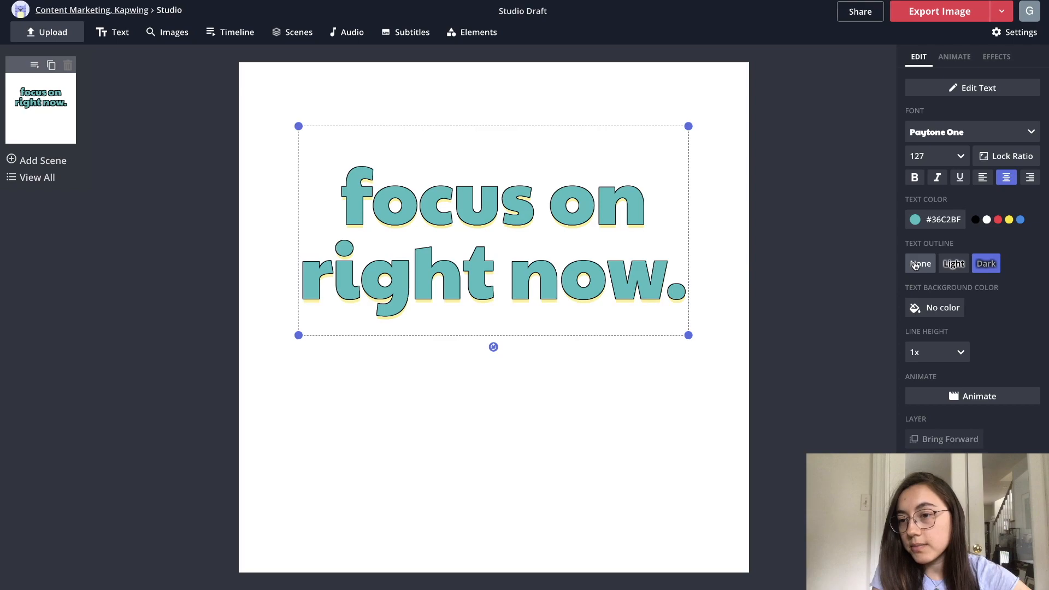
left_click(918, 263)
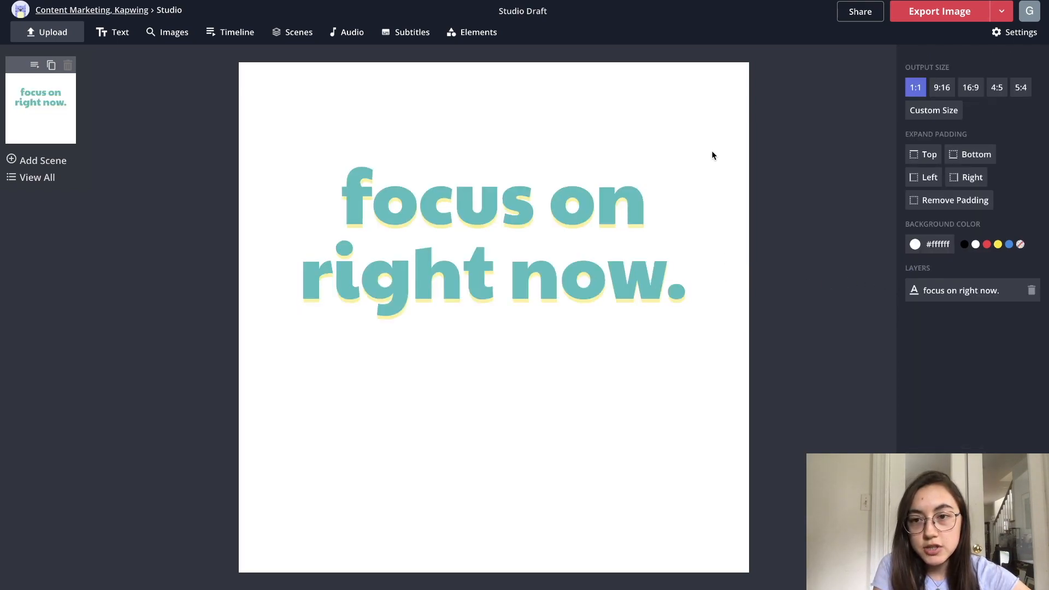
left_click(640, 274)
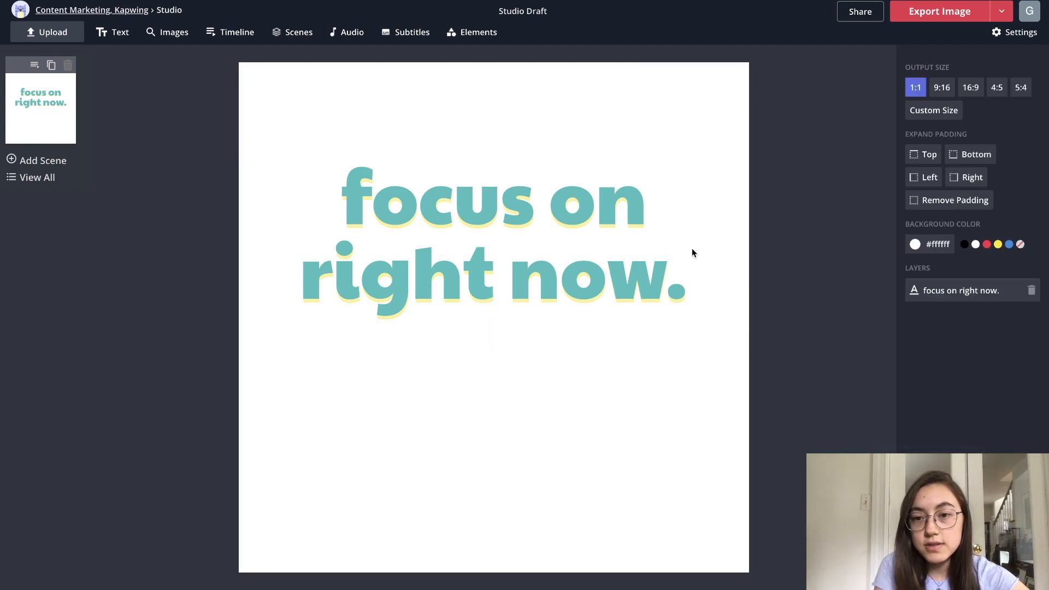
mouse_move(716, 294)
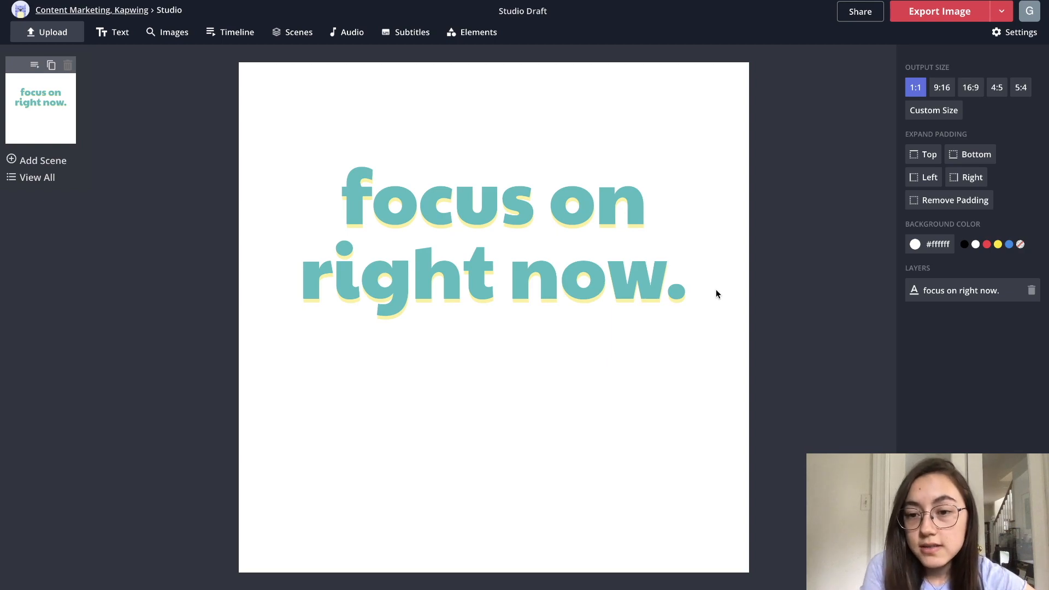
- Set the canvas background colour to light blue #A7E7FA
left_click(512, 395)
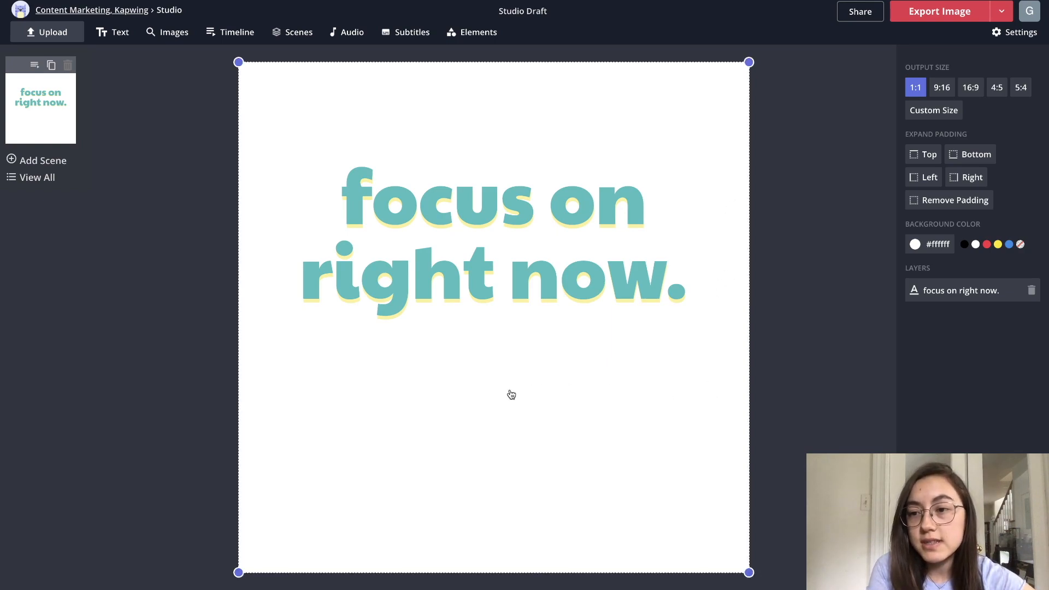
left_click(914, 244)
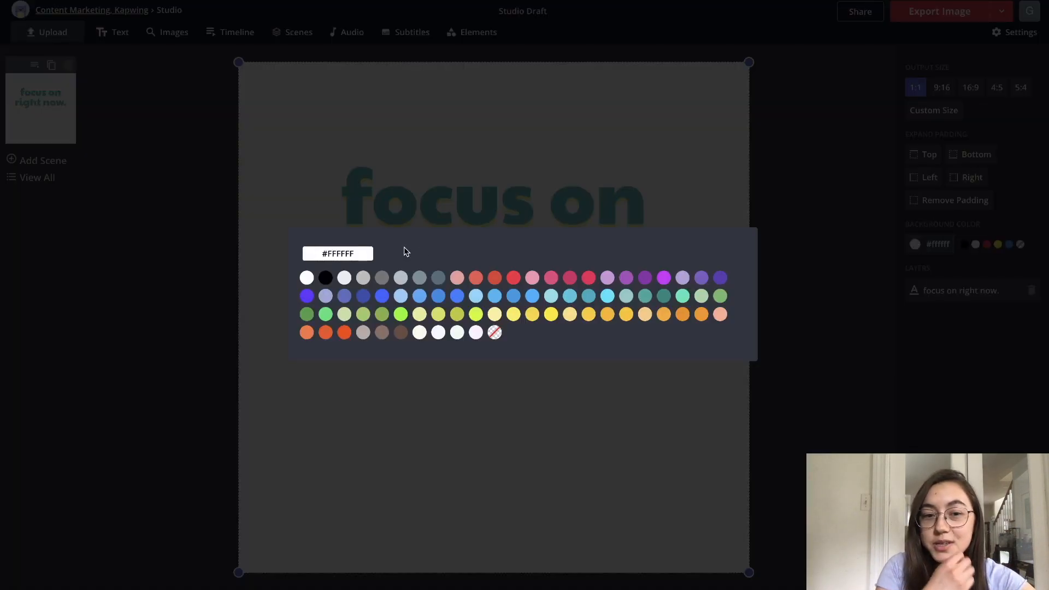
type("#A7E7FA")
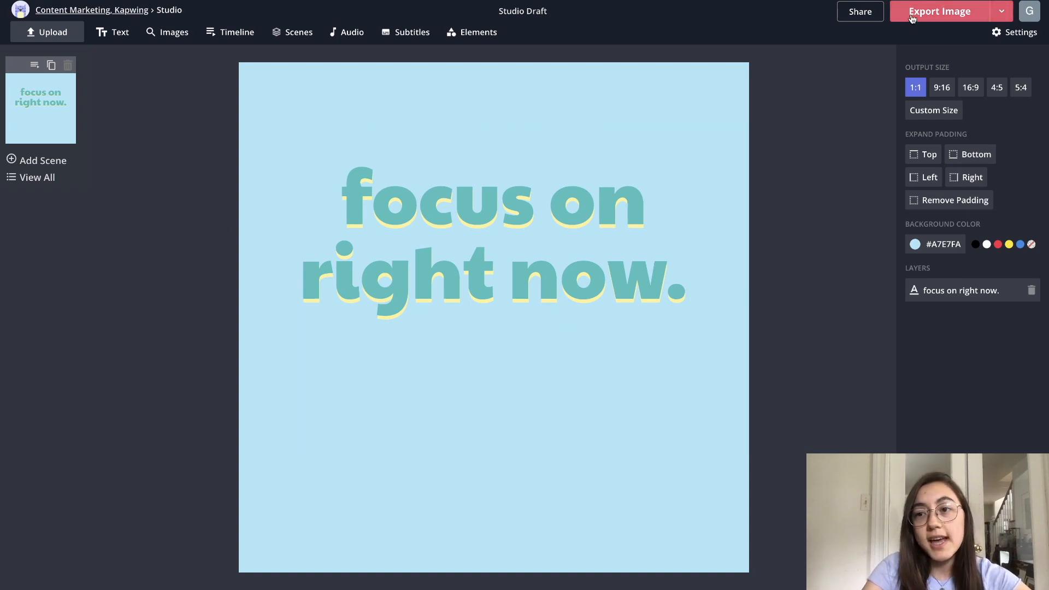
mouse_move(148, 72)
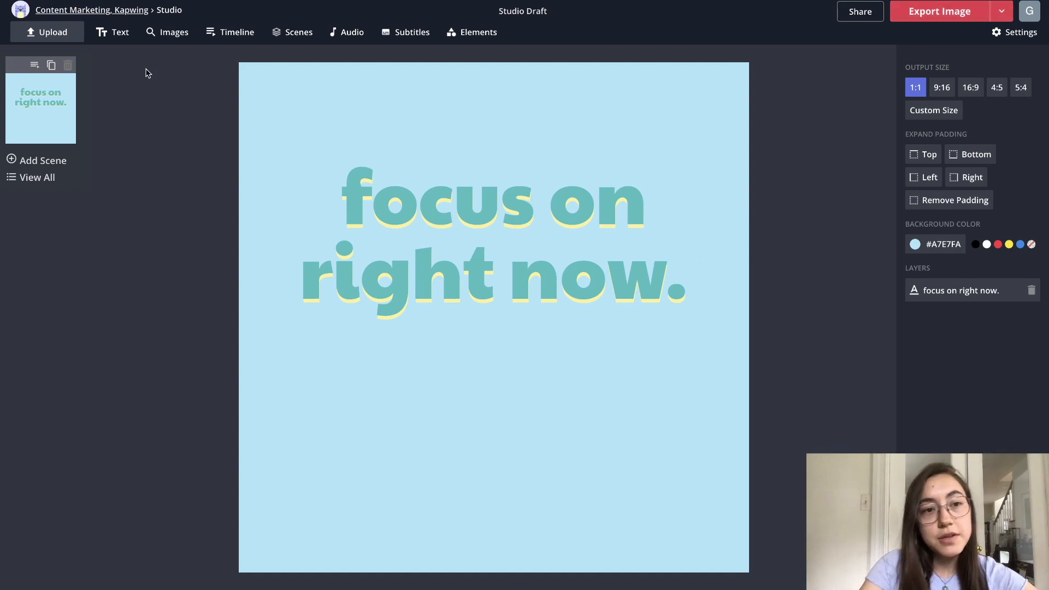
mouse_move(154, 109)
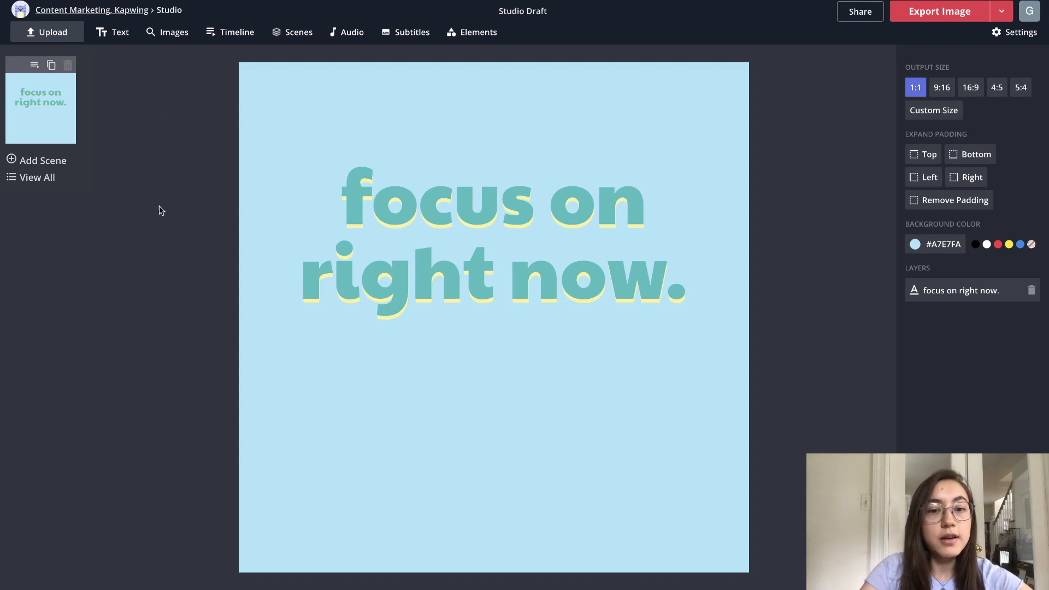
mouse_move(246, 156)
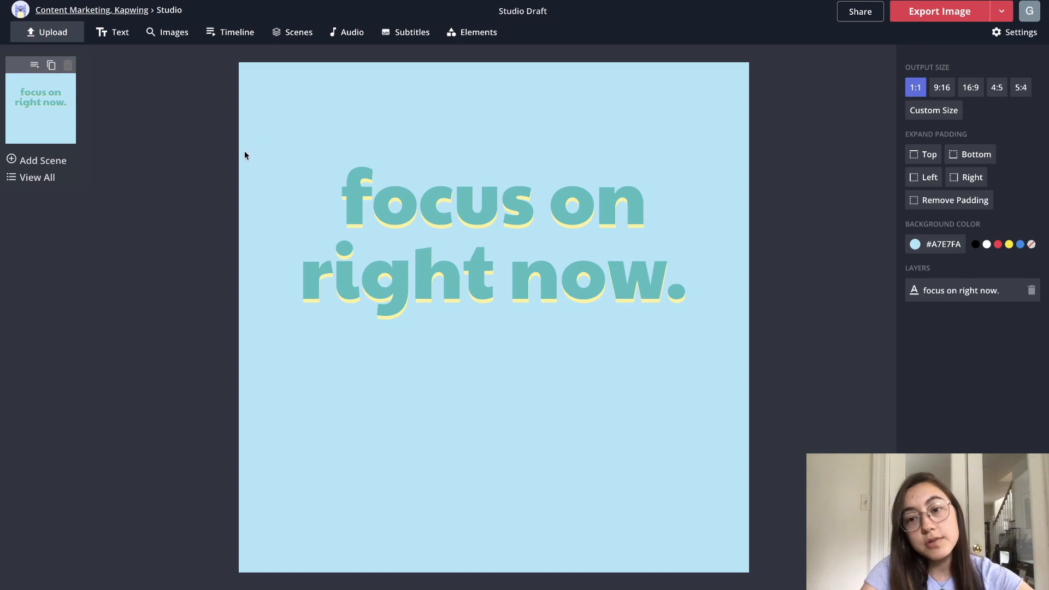
- Cancel the local file upload and switch to Image Search instead
left_click(52, 31)
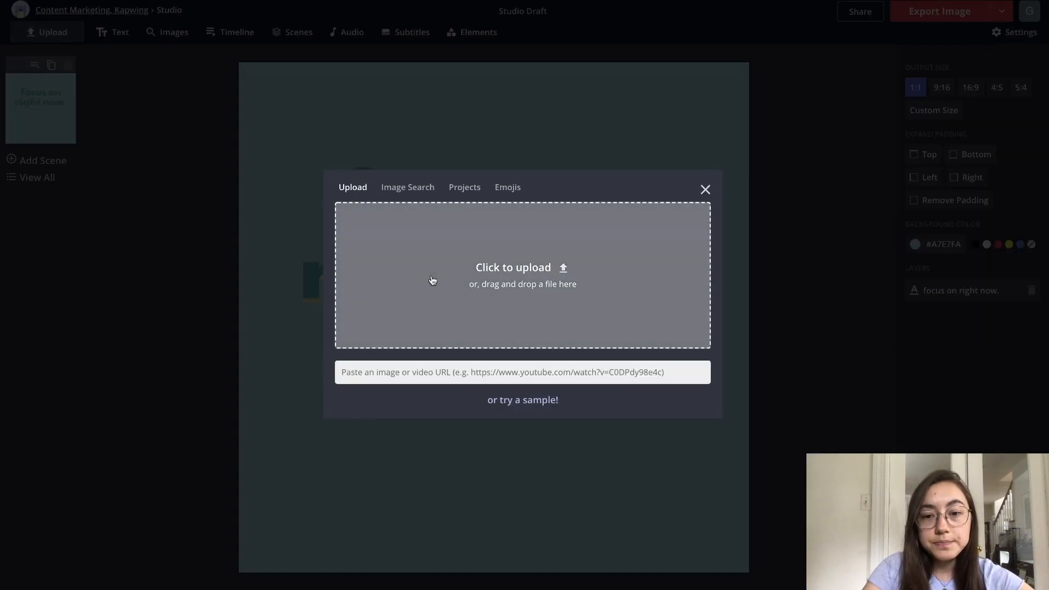
left_click(522, 274)
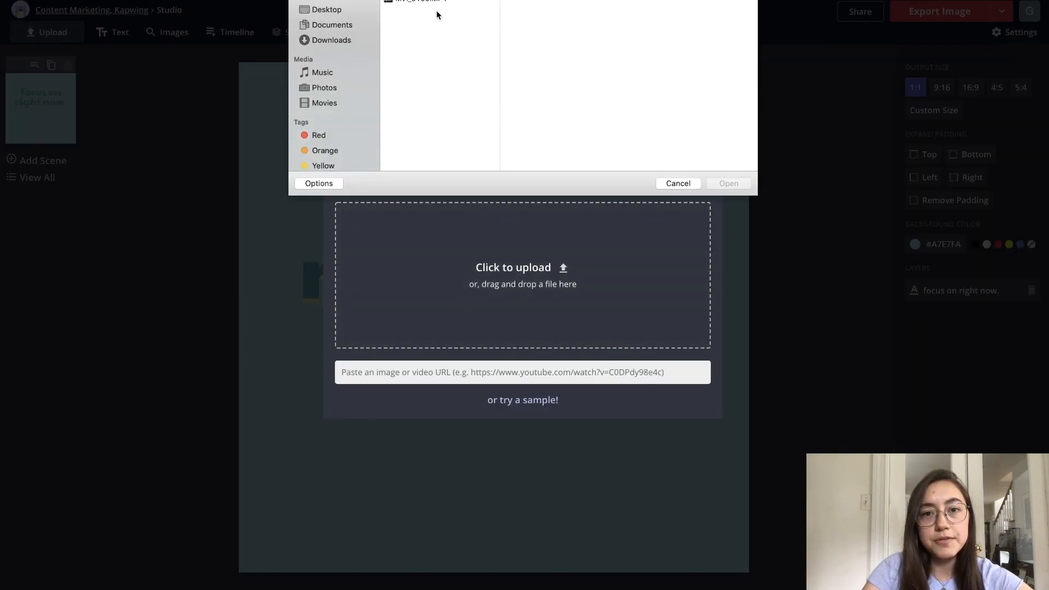
left_click(677, 182)
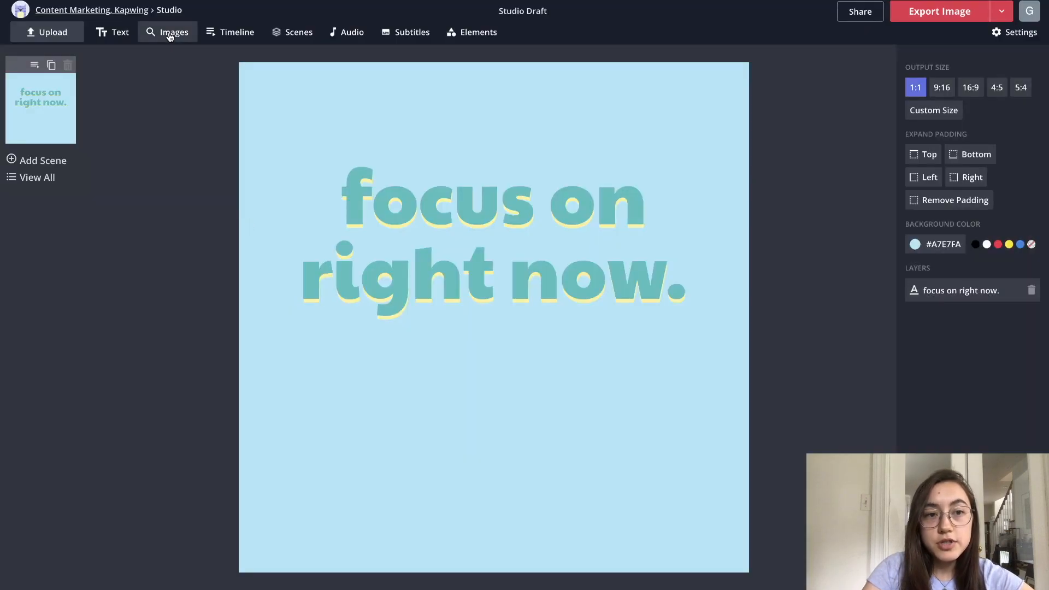
left_click(174, 32)
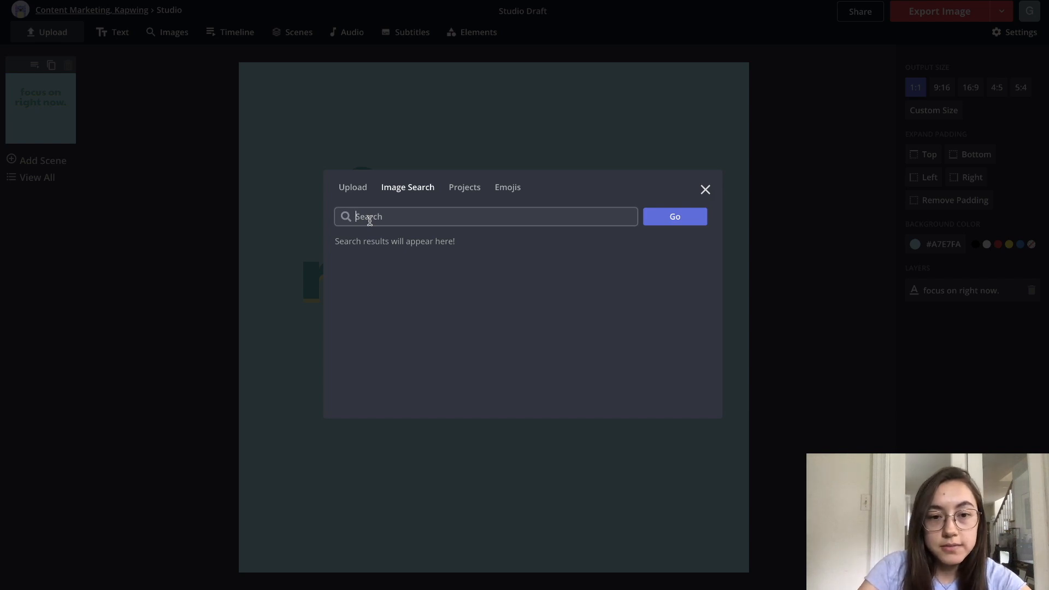
- Search 'meditation graphic' and add the two-person meditation illustration, then select it
type("meditation graphic")
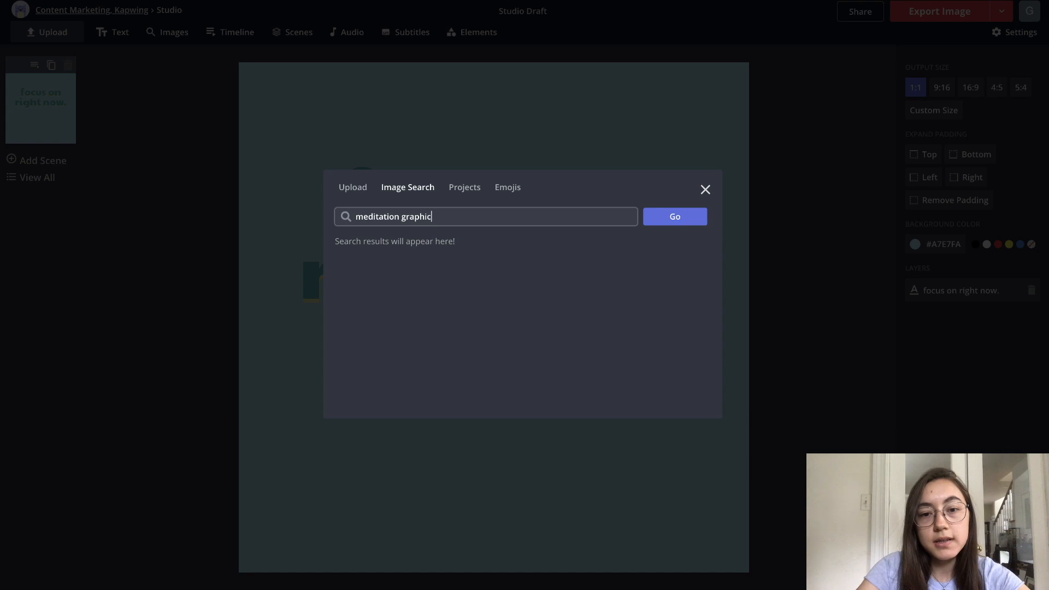
left_click(674, 216)
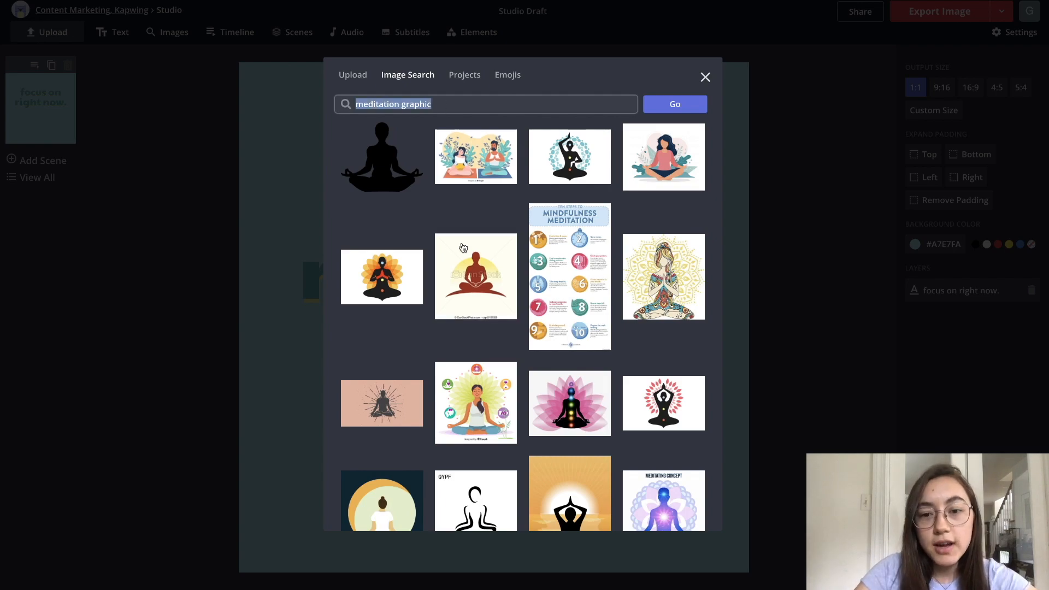
scroll("down", 3)
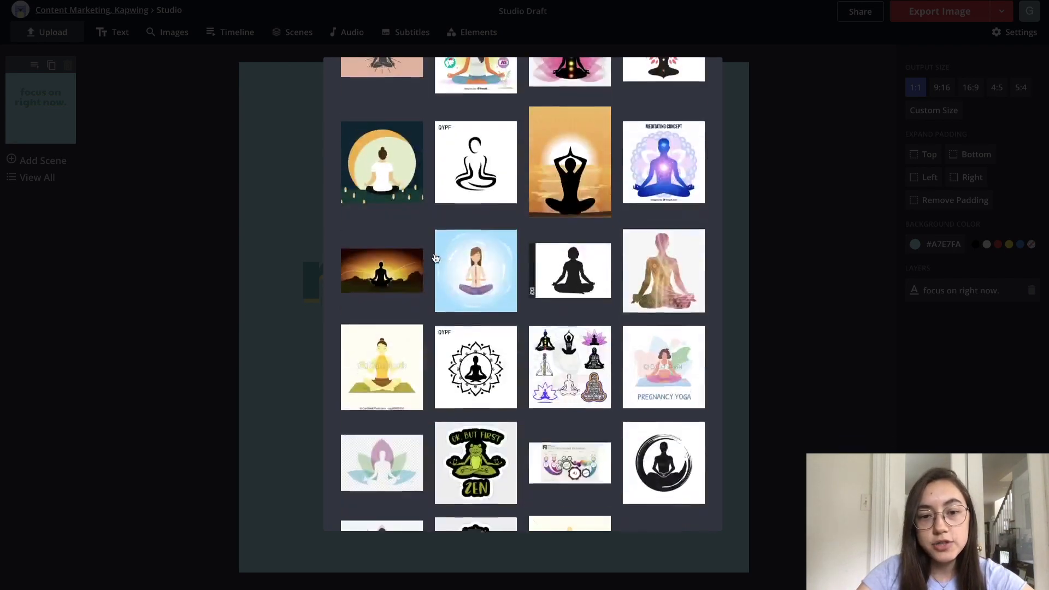
scroll("down", 3)
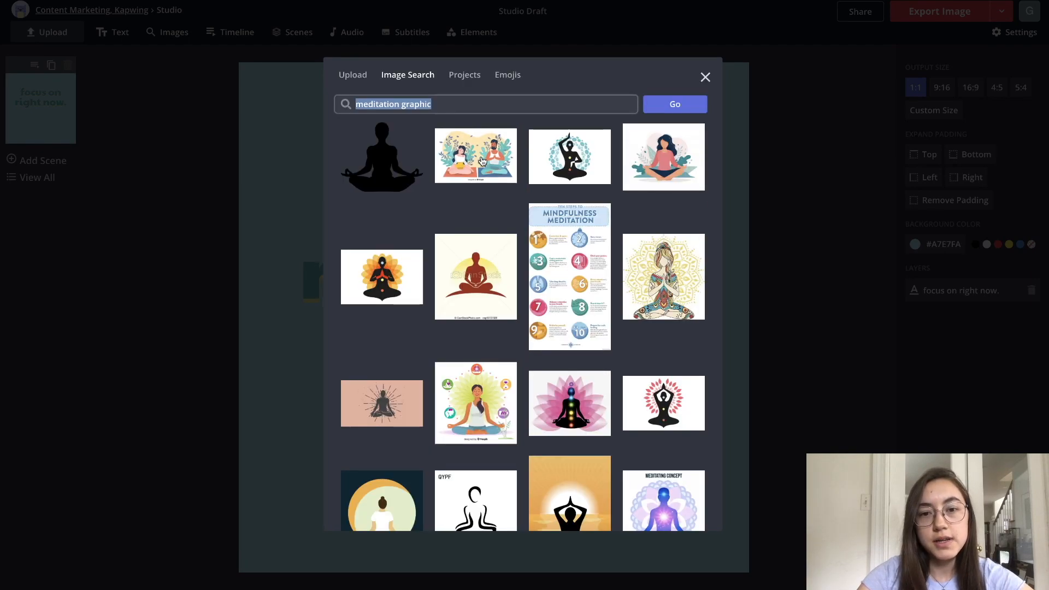
left_click(476, 156)
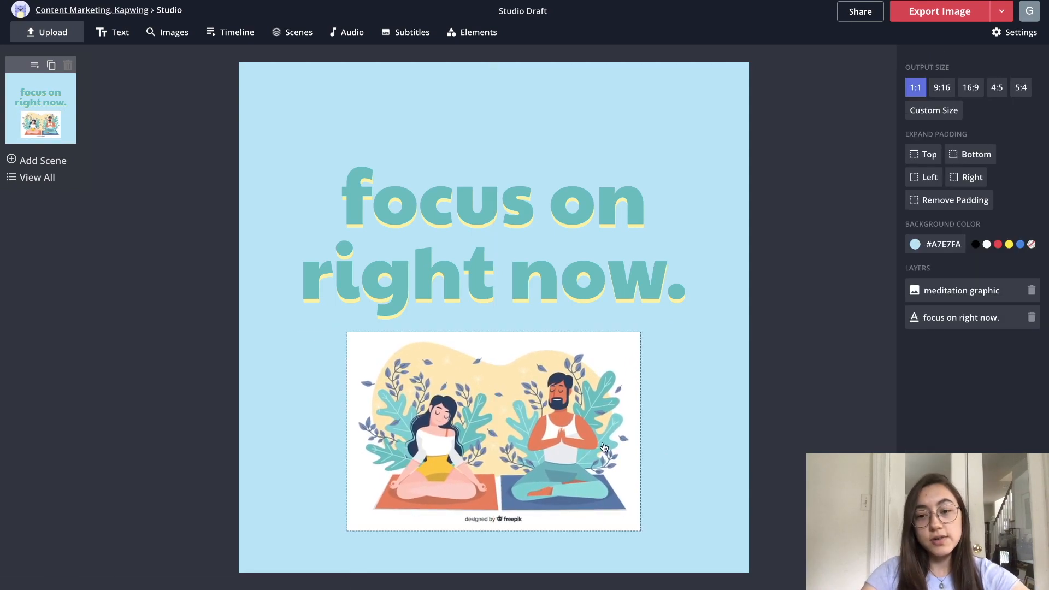
left_click(494, 431)
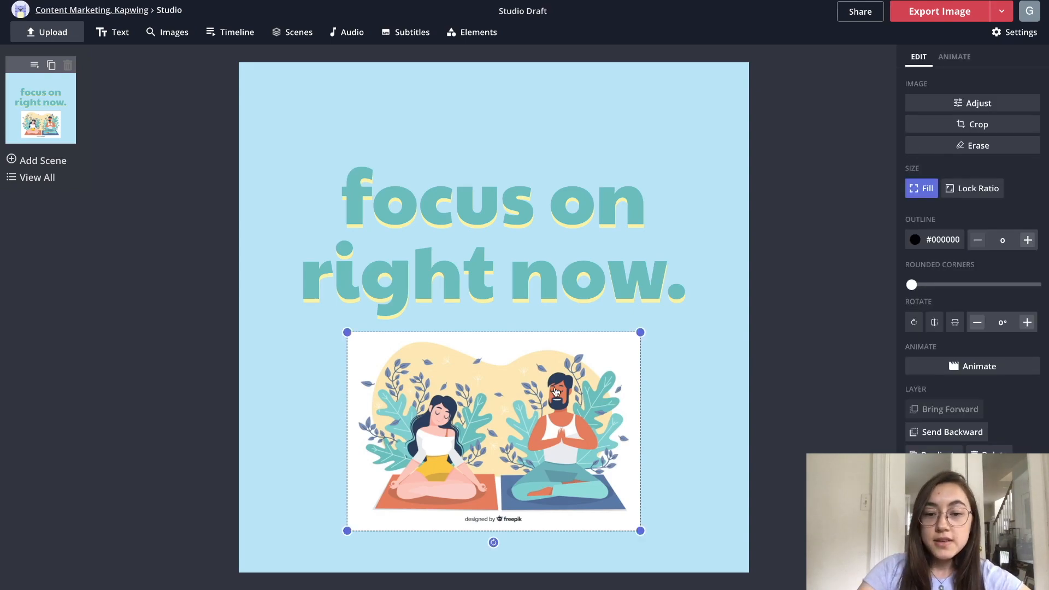
mouse_move(895, 104)
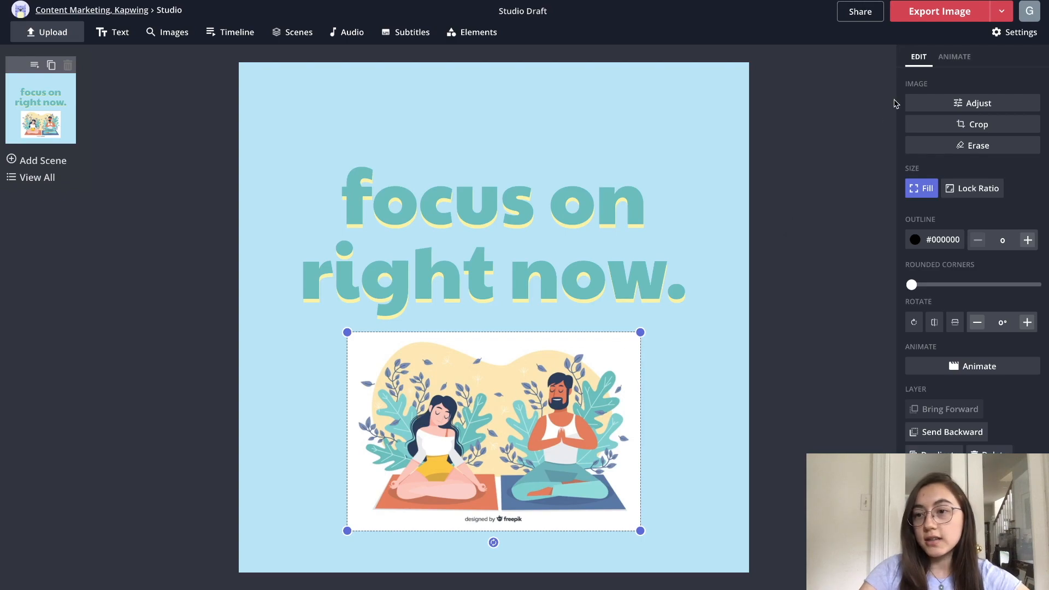
- Erase the illustration's white background with Magic Wand and Remove Pixels
left_click(977, 145)
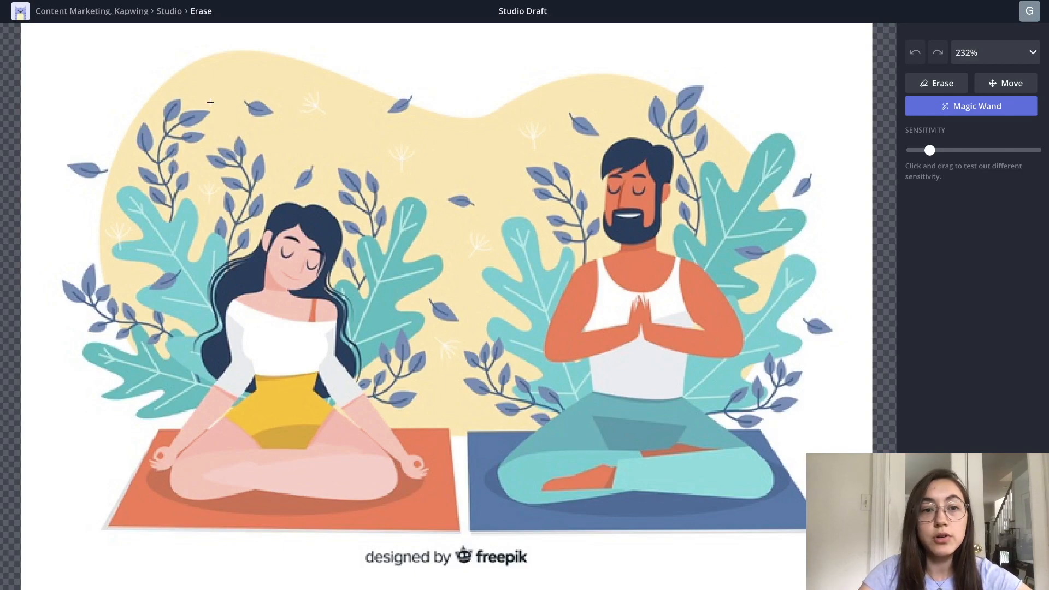
mouse_move(842, 83)
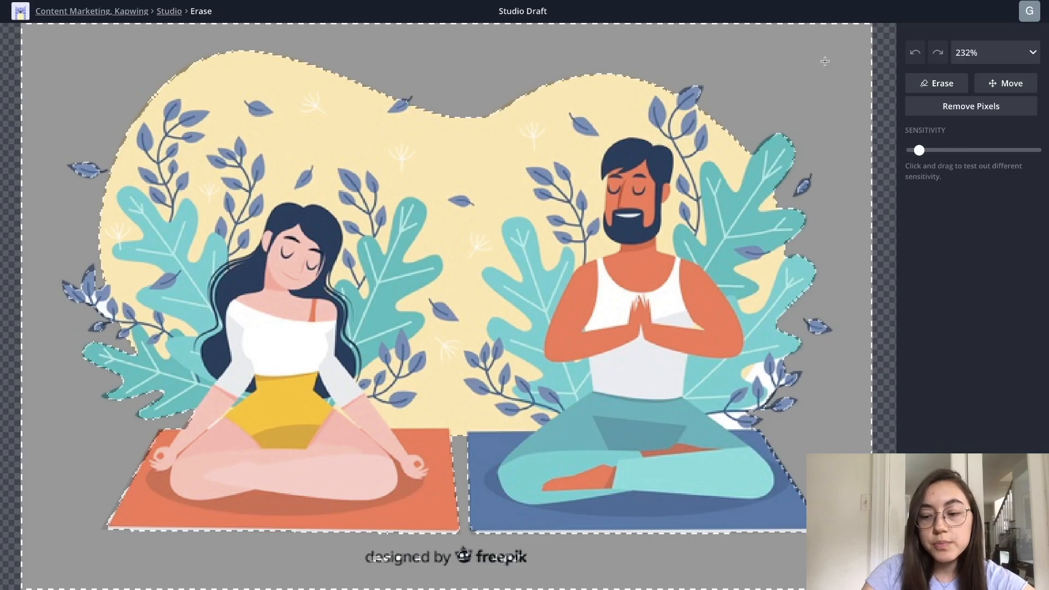
left_click(970, 106)
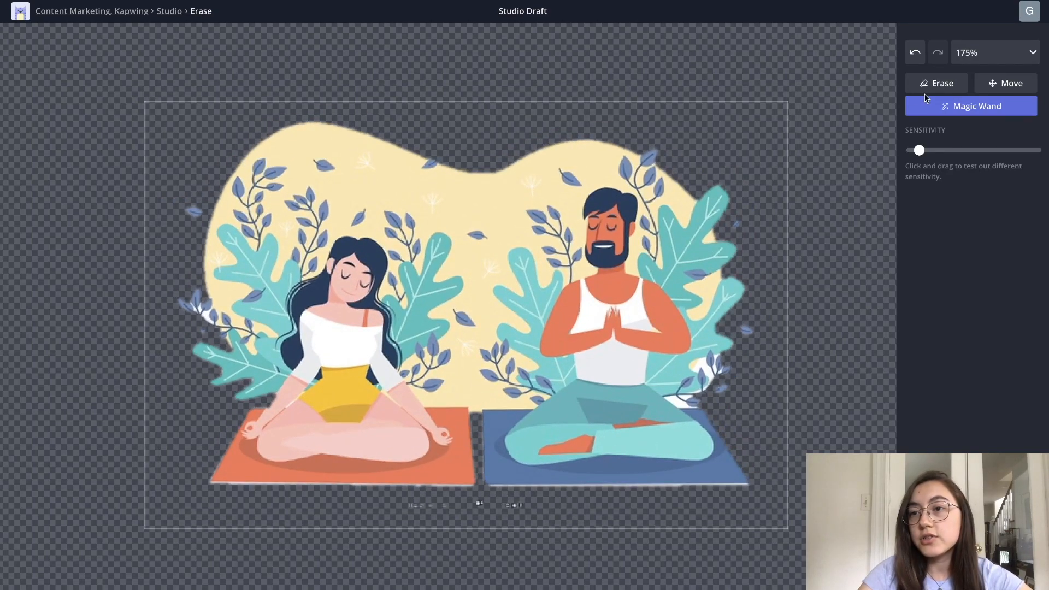
- Switch to the hand Erase brush and adjust the eraser size to clean up leftovers
left_click(936, 83)
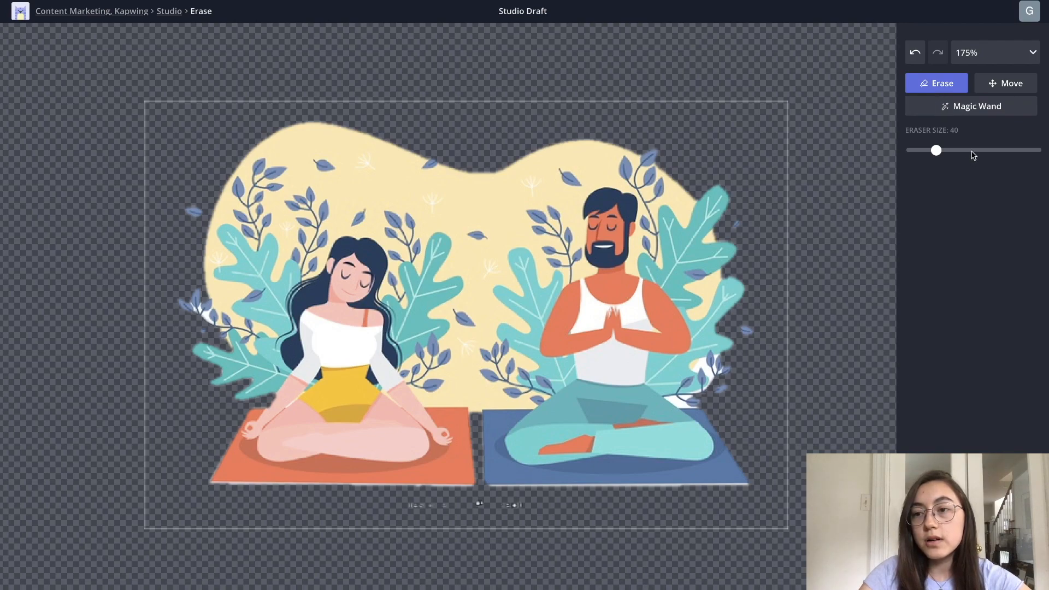
left_click_drag(937, 149, 970, 149)
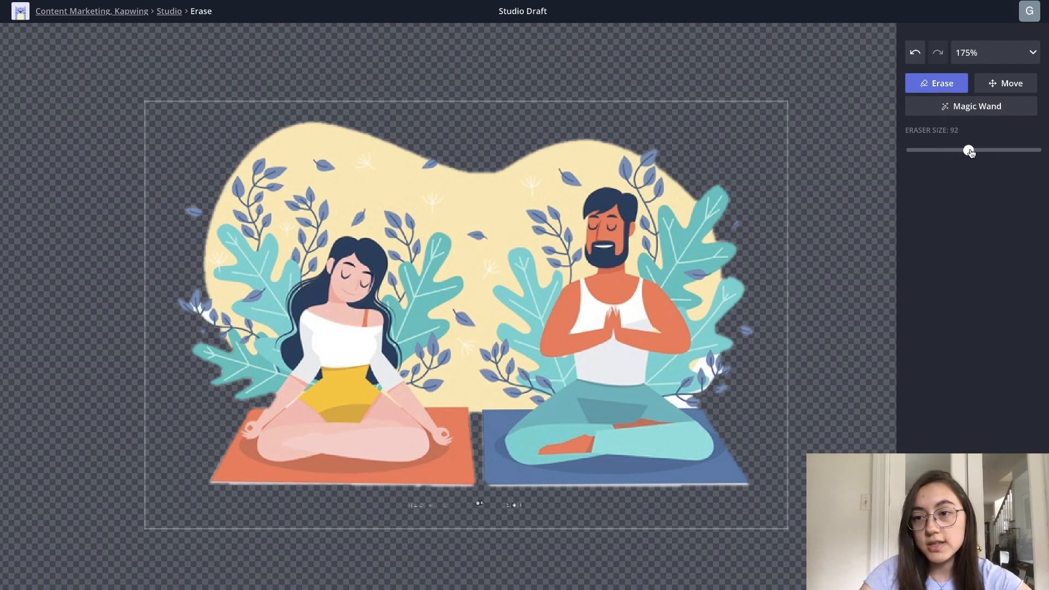
left_click_drag(969, 150, 973, 150)
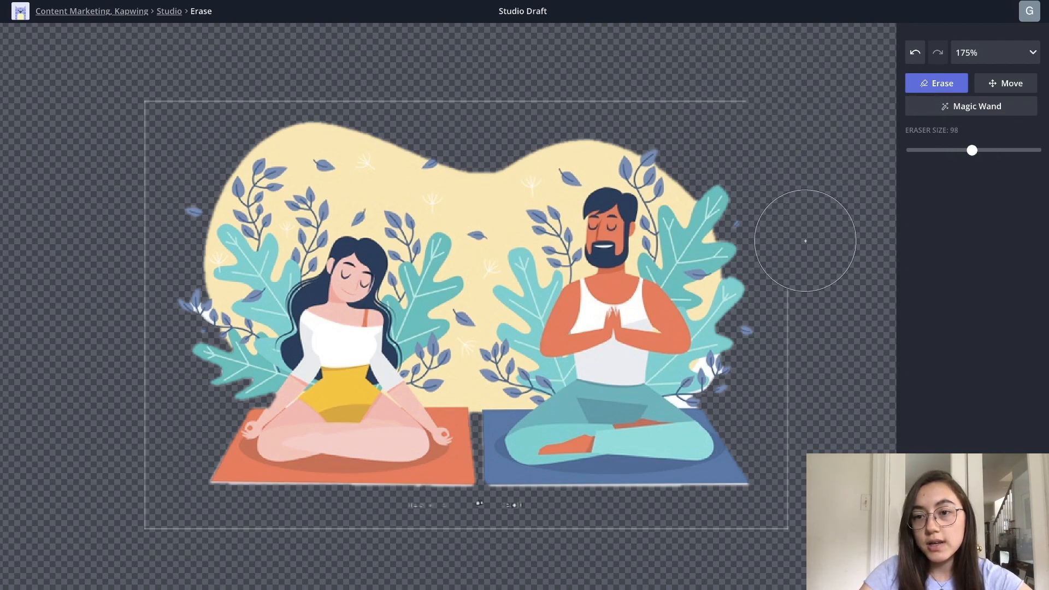
mouse_move(955, 161)
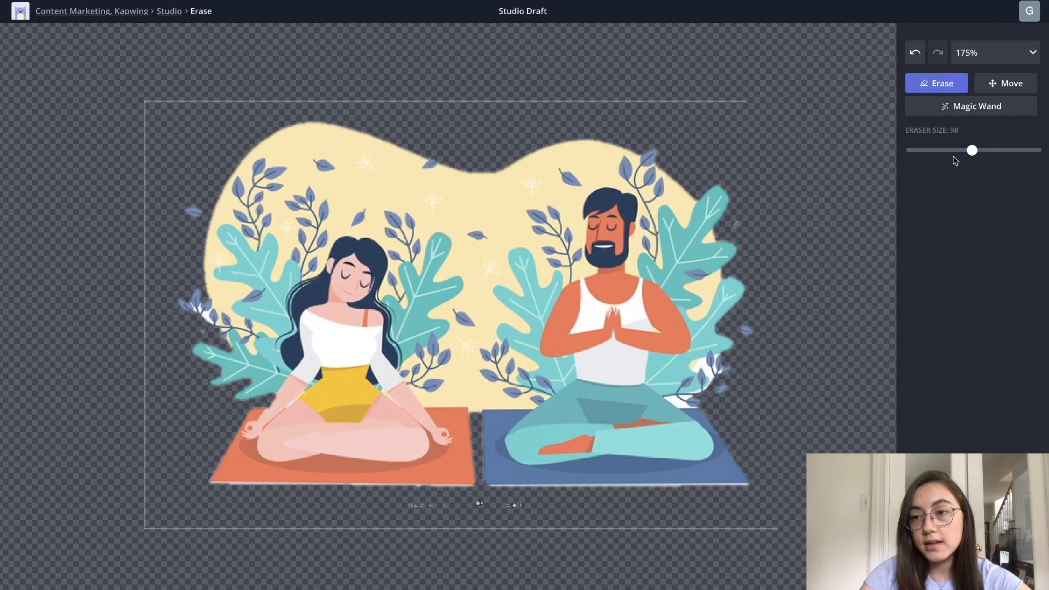
left_click_drag(971, 149, 939, 150)
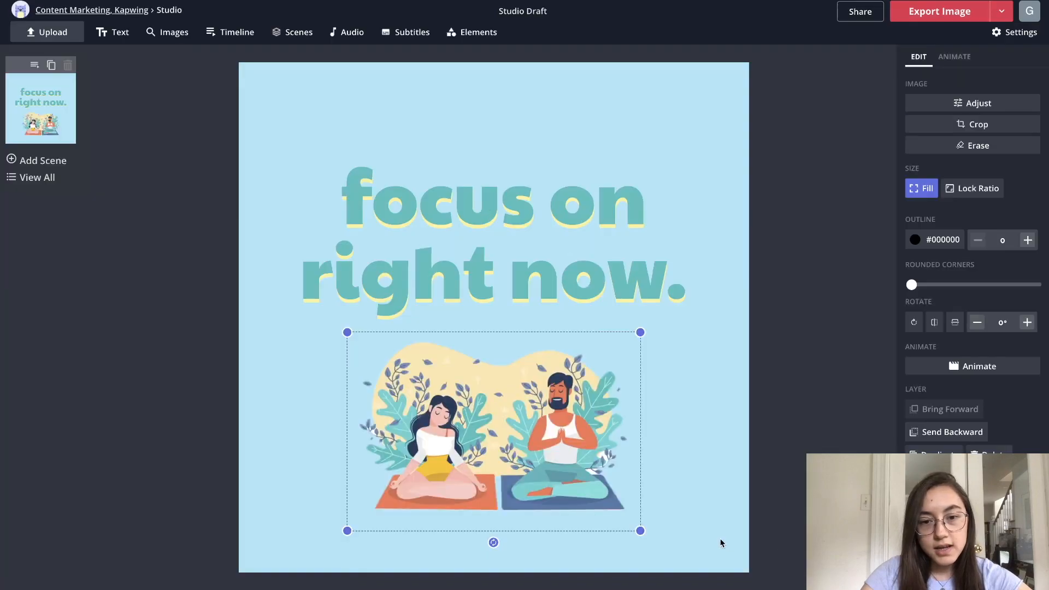
- Nudge the meditation illustration upward, scale it up from a corner, and deselect to preview the layout
left_click_drag(492, 428, 493, 424)
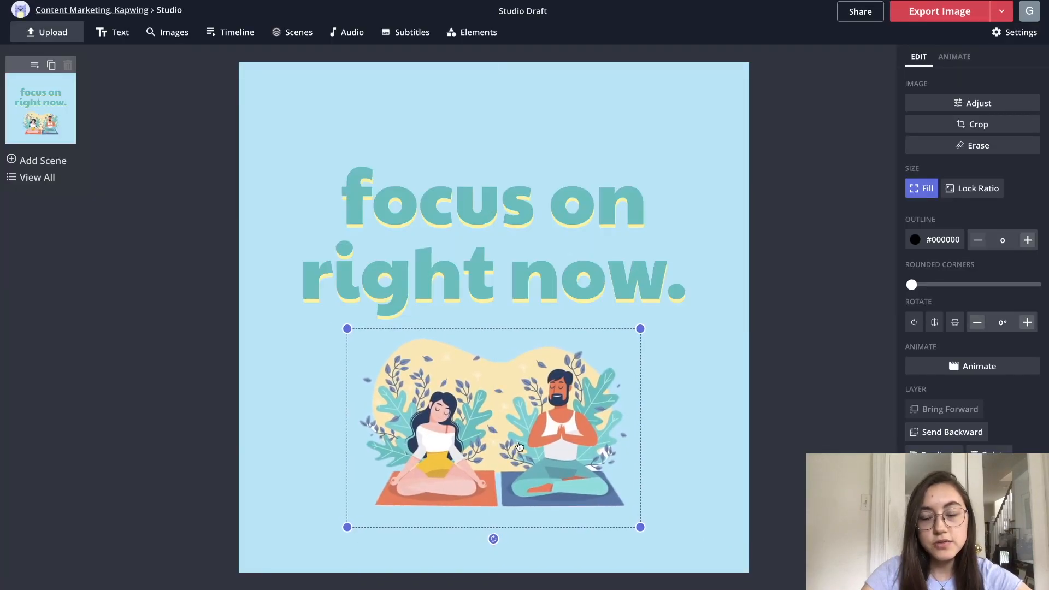
left_click_drag(640, 527, 686, 539)
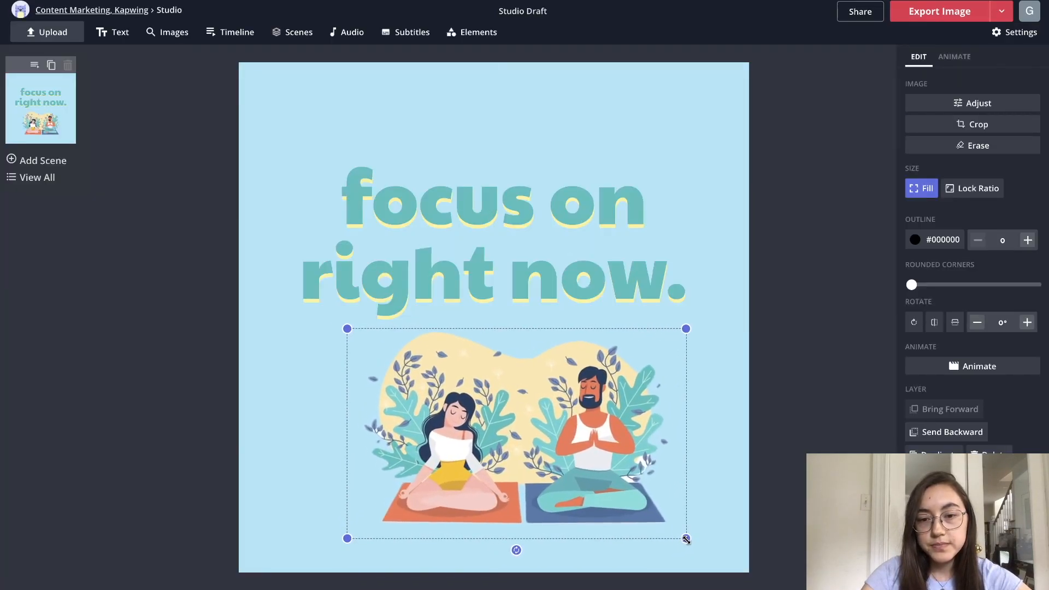
left_click(494, 194)
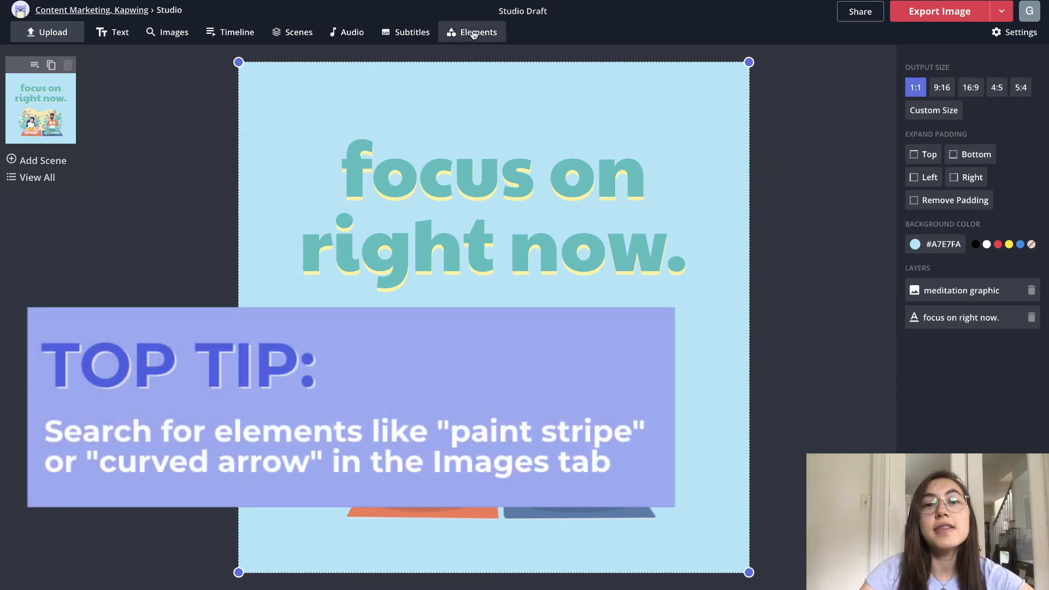
left_click(478, 32)
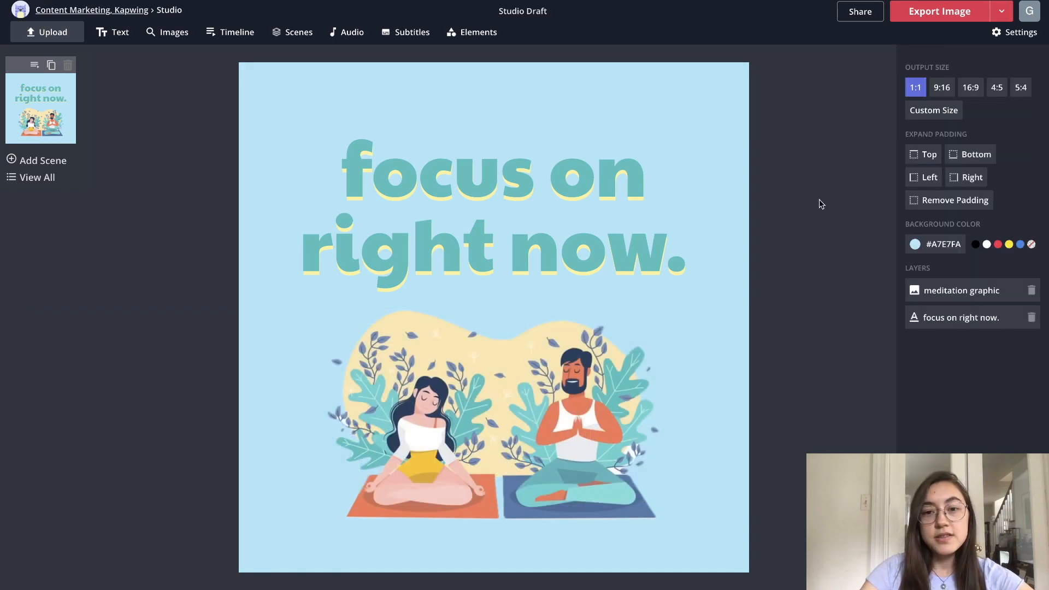
mouse_move(825, 127)
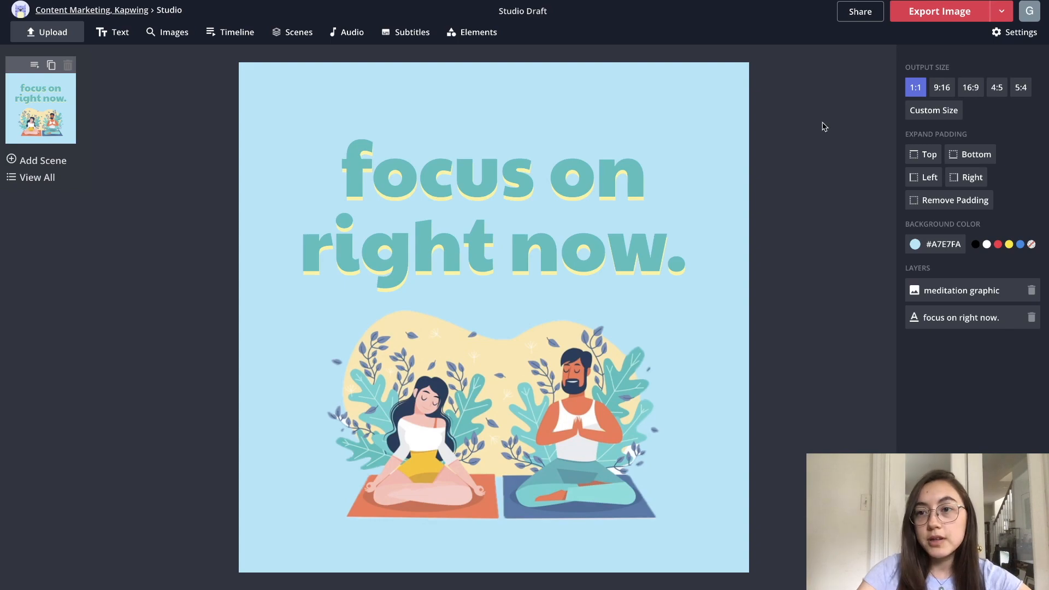
mouse_move(821, 129)
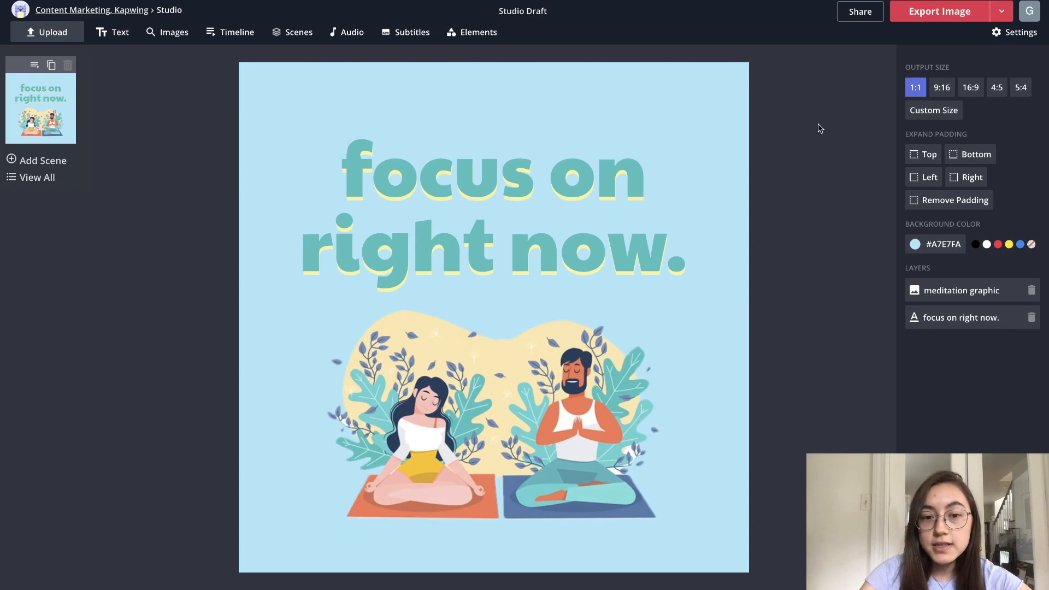
- Export the finished post as an image, publishing it to a Kapwing project page
left_click(939, 11)
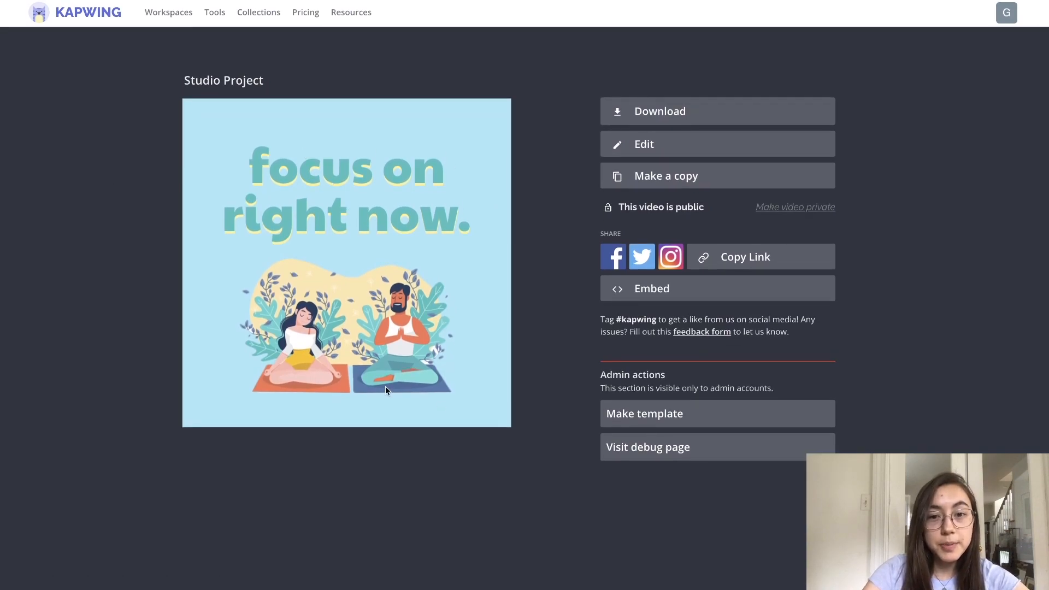
mouse_move(555, 132)
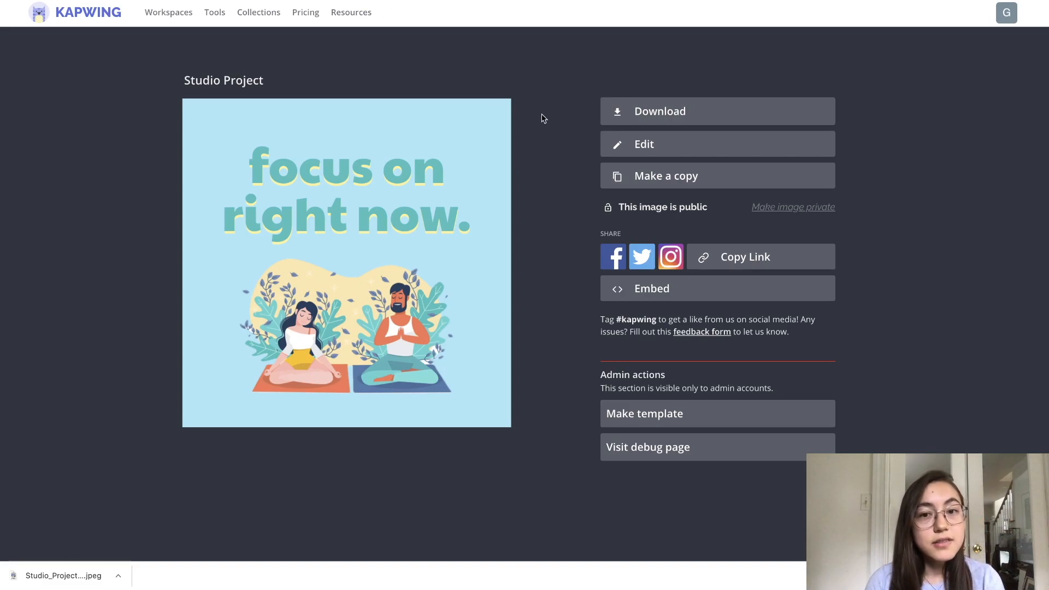
mouse_move(535, 163)
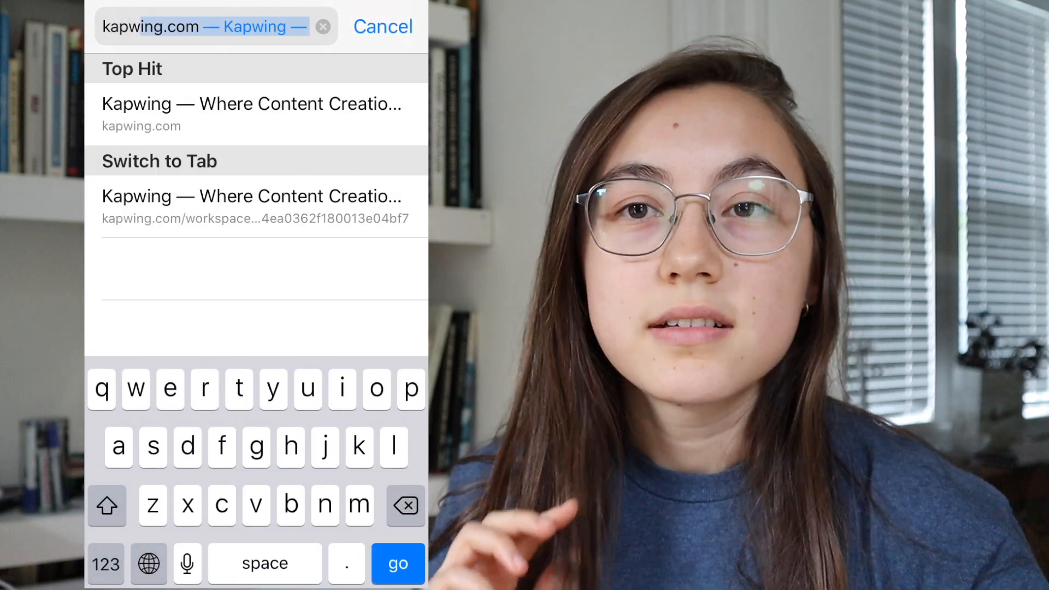
- Reach the 'focus on right now.' project in Safari's Kapwing workspace and download the image
left_click(252, 114)
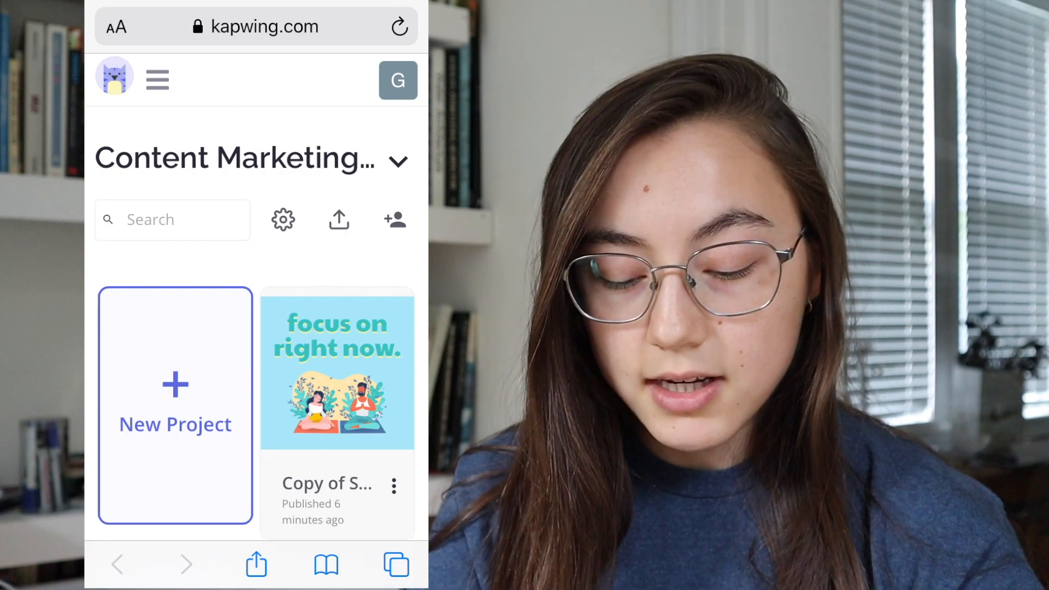
scroll("down", 3)
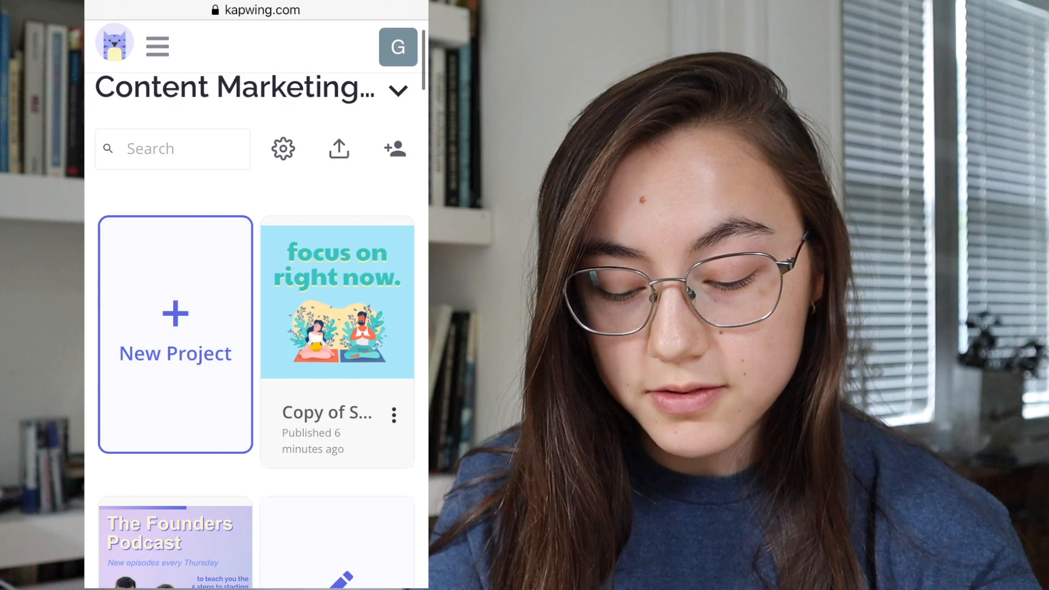
left_click(337, 300)
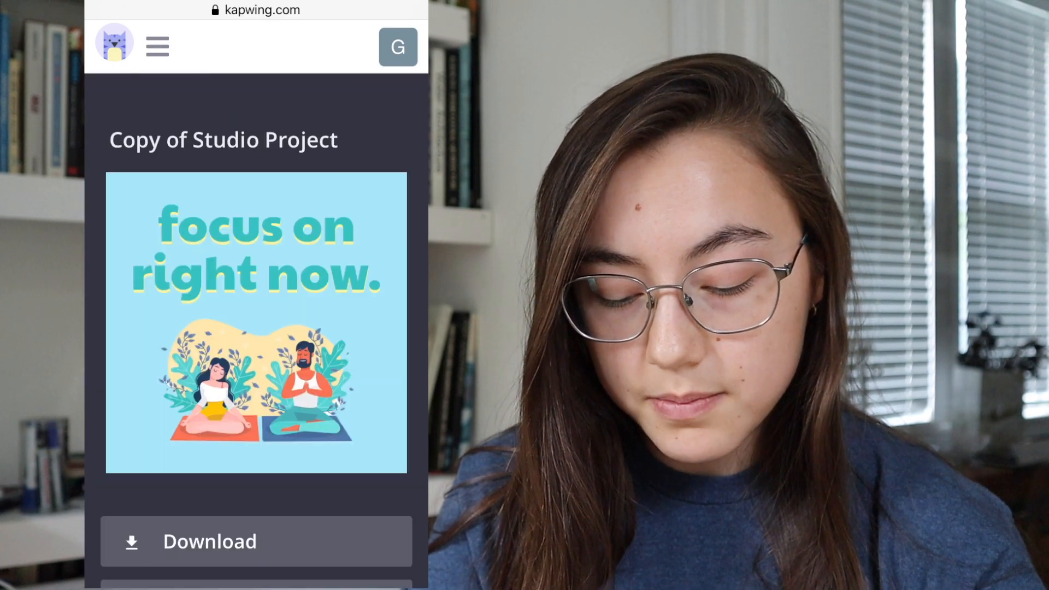
scroll("down", 3)
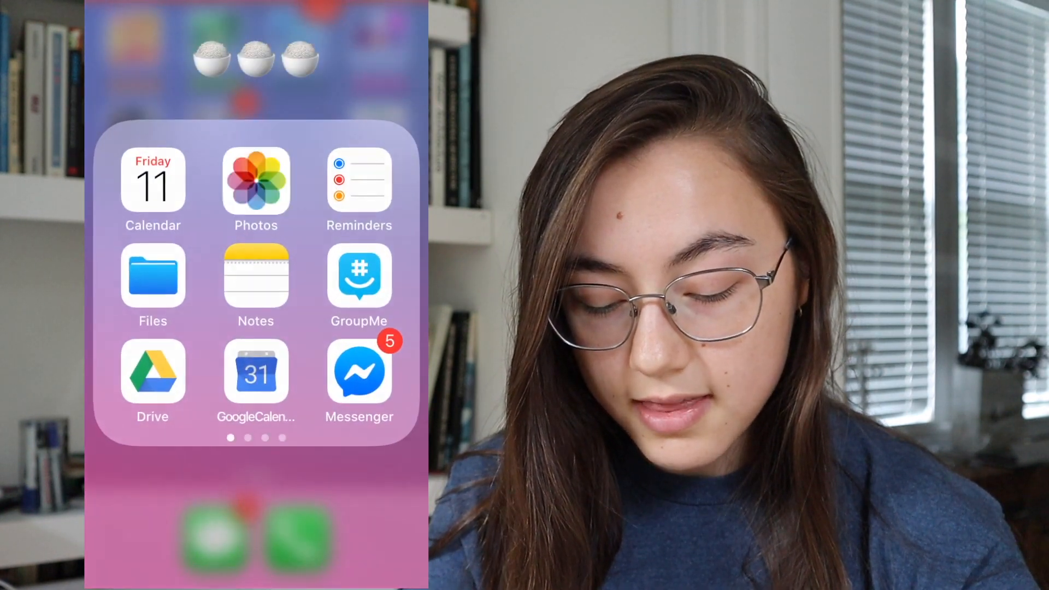
- View the saved 'focus on right now.' image in the iPhone Photos library
left_click(254, 181)
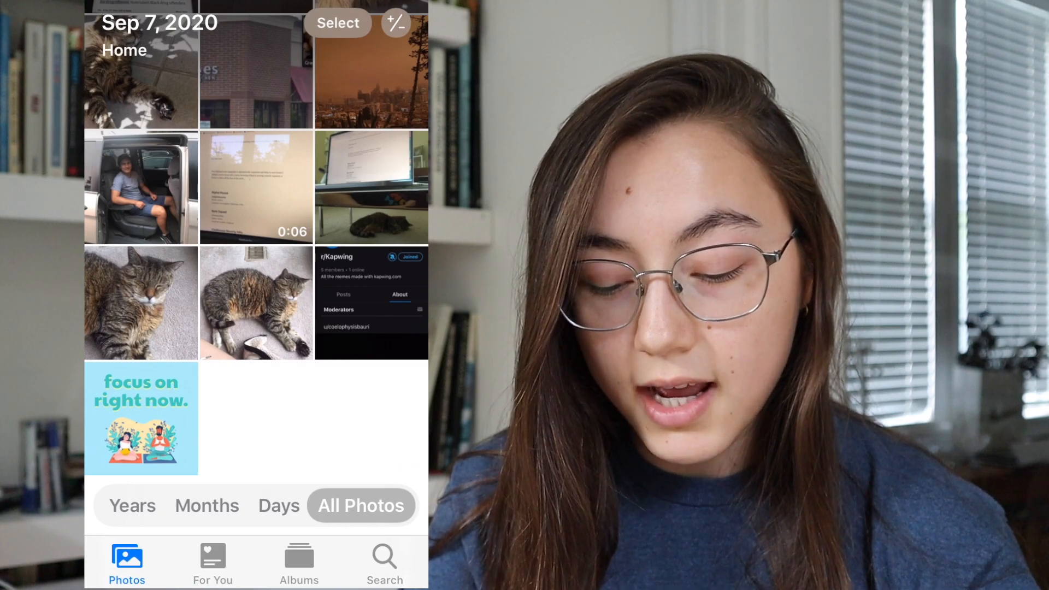
left_click(141, 419)
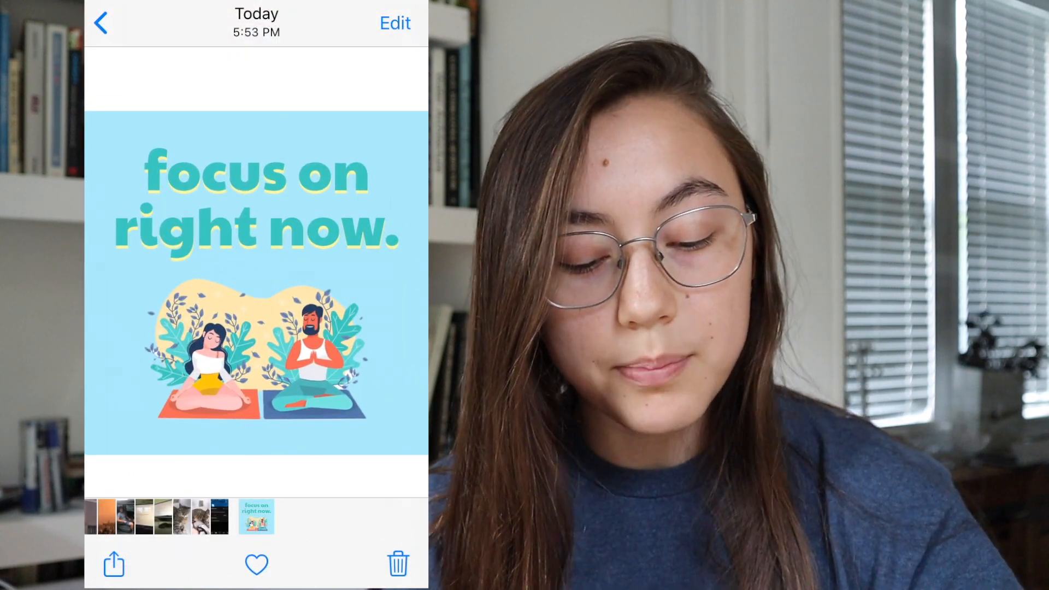